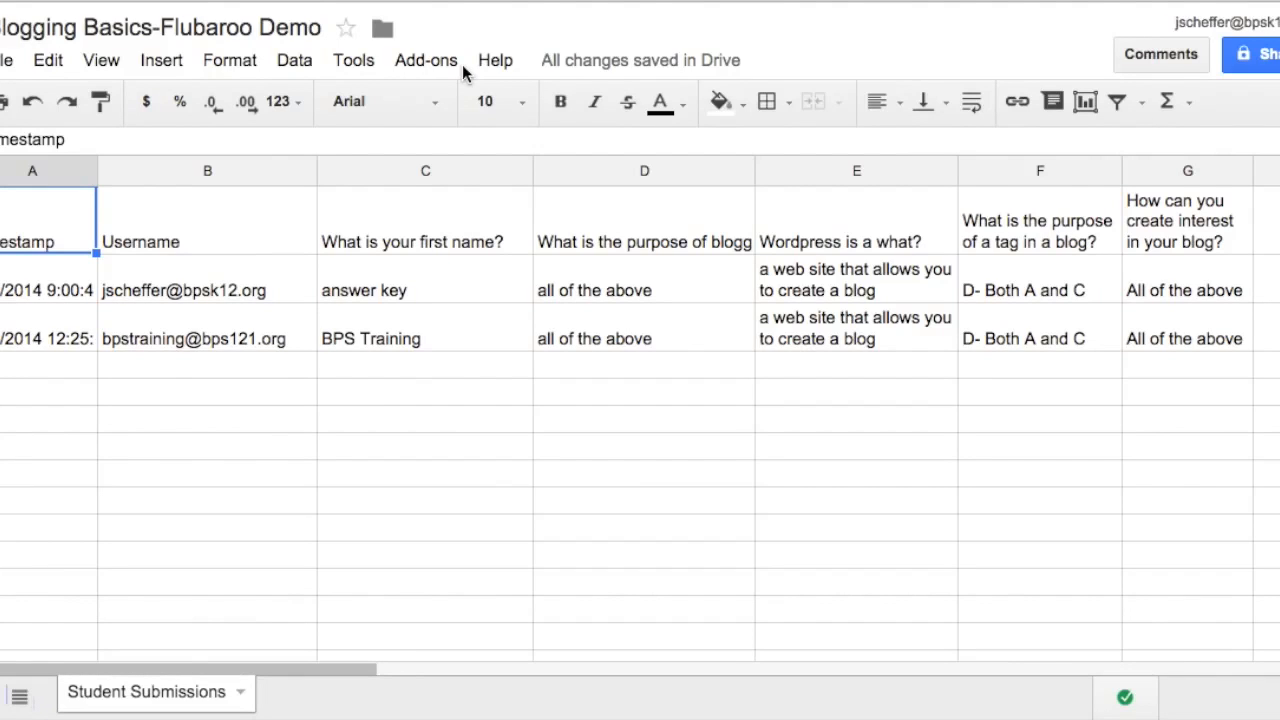
mouse_move(410, 104)
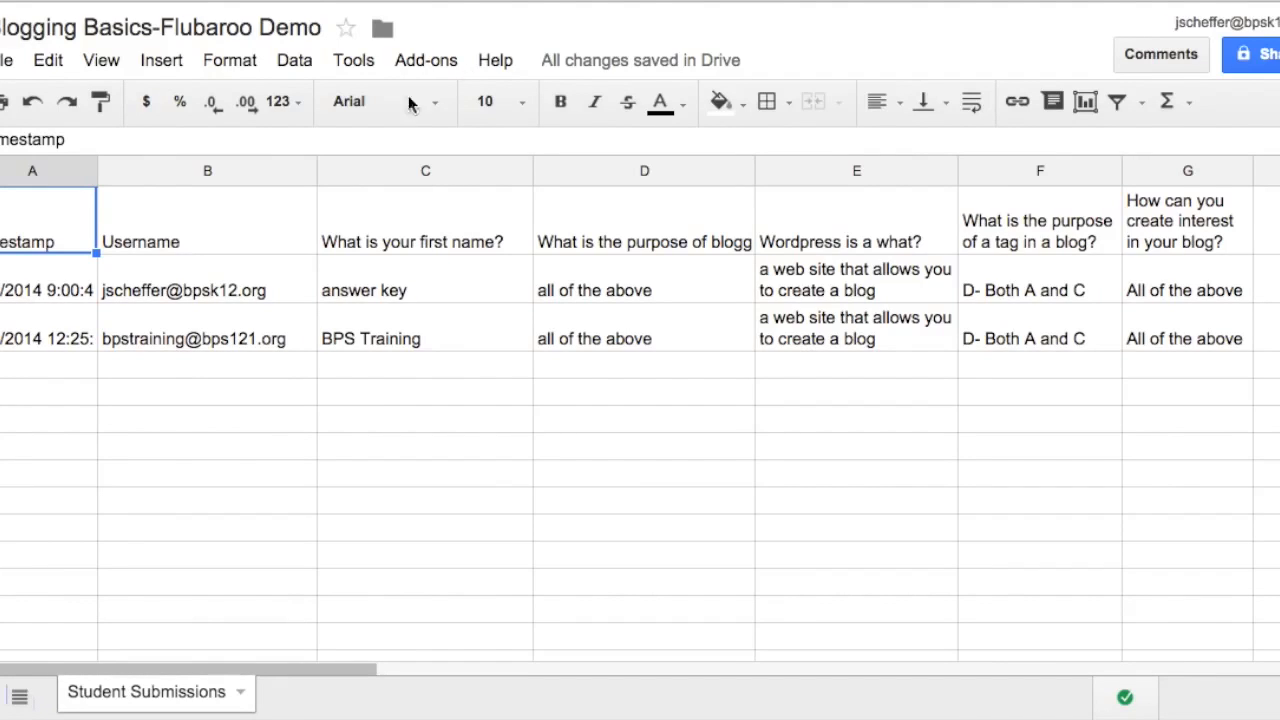
mouse_move(223, 356)
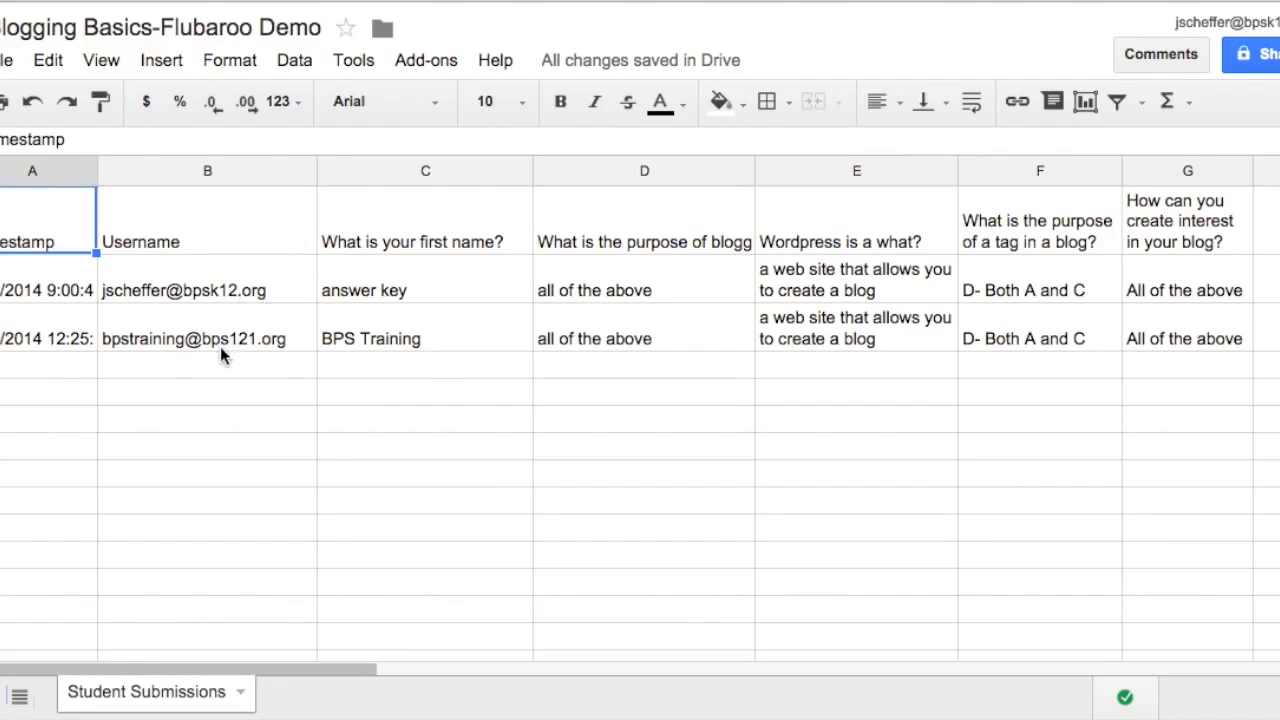
mouse_move(184, 644)
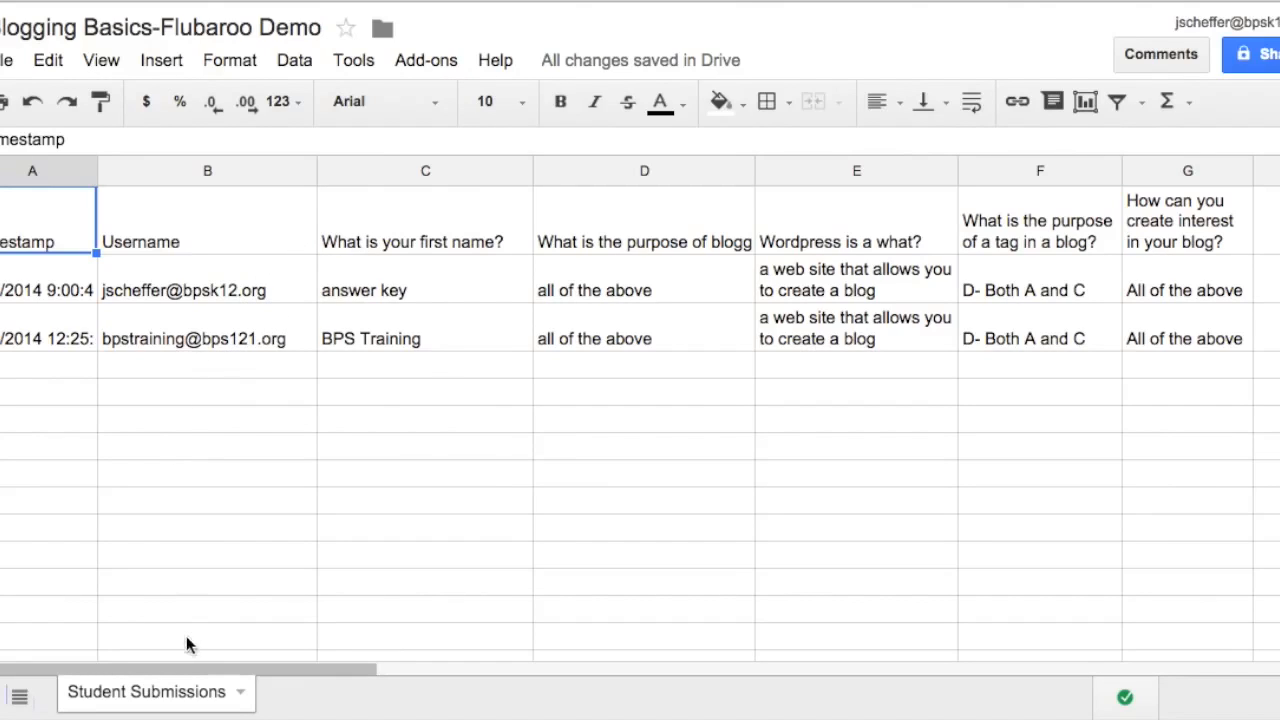
mouse_move(228, 332)
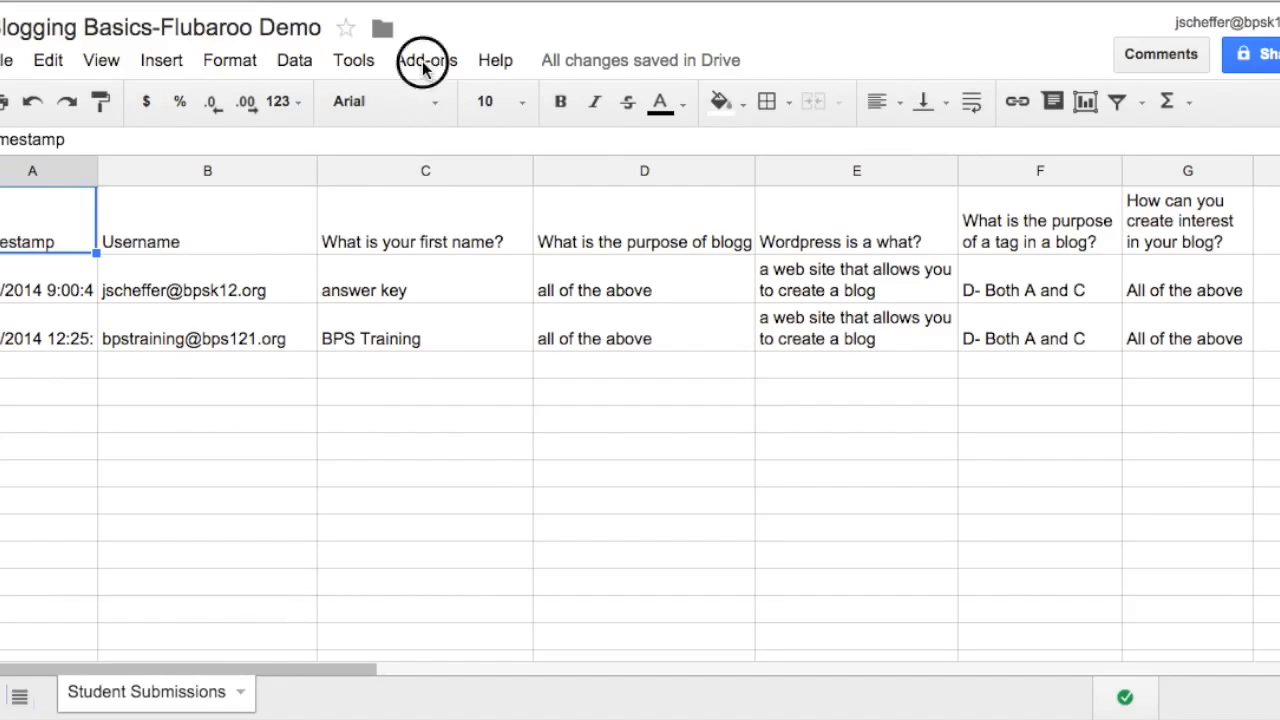
Step: Install the Flubaroo add-on from Get add-ons and accept its permissions
click(425, 60)
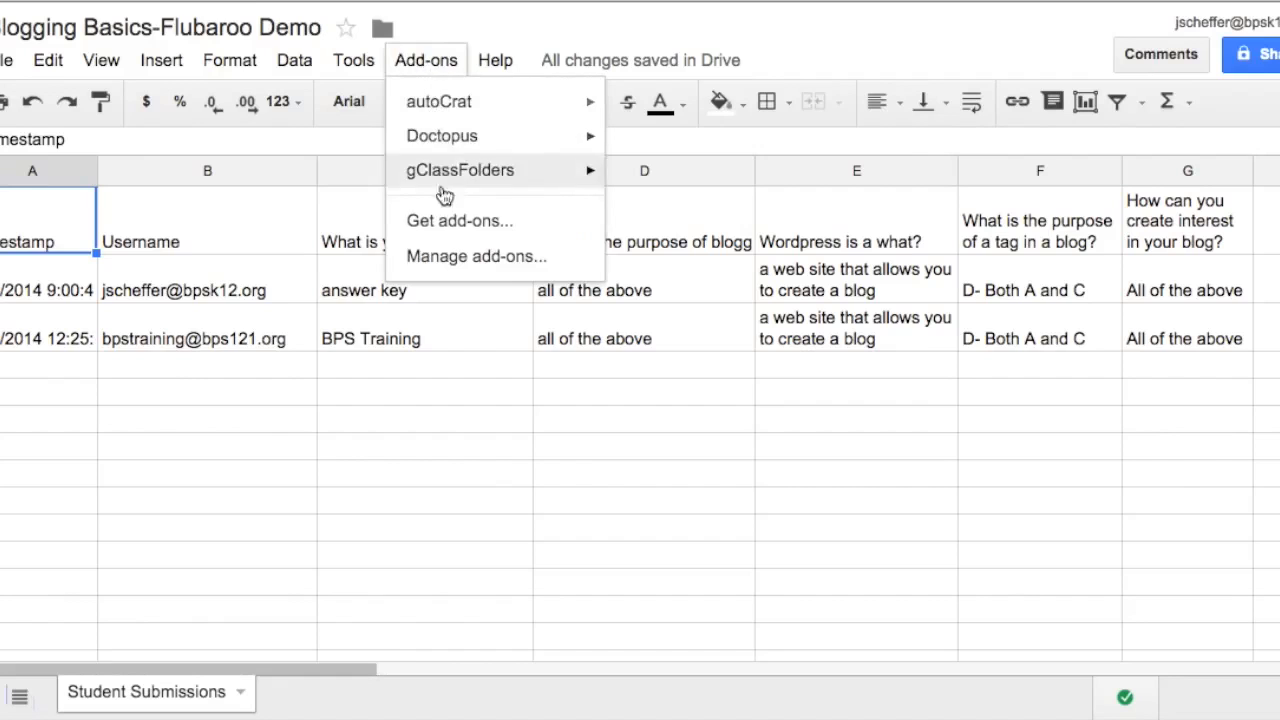
click(459, 221)
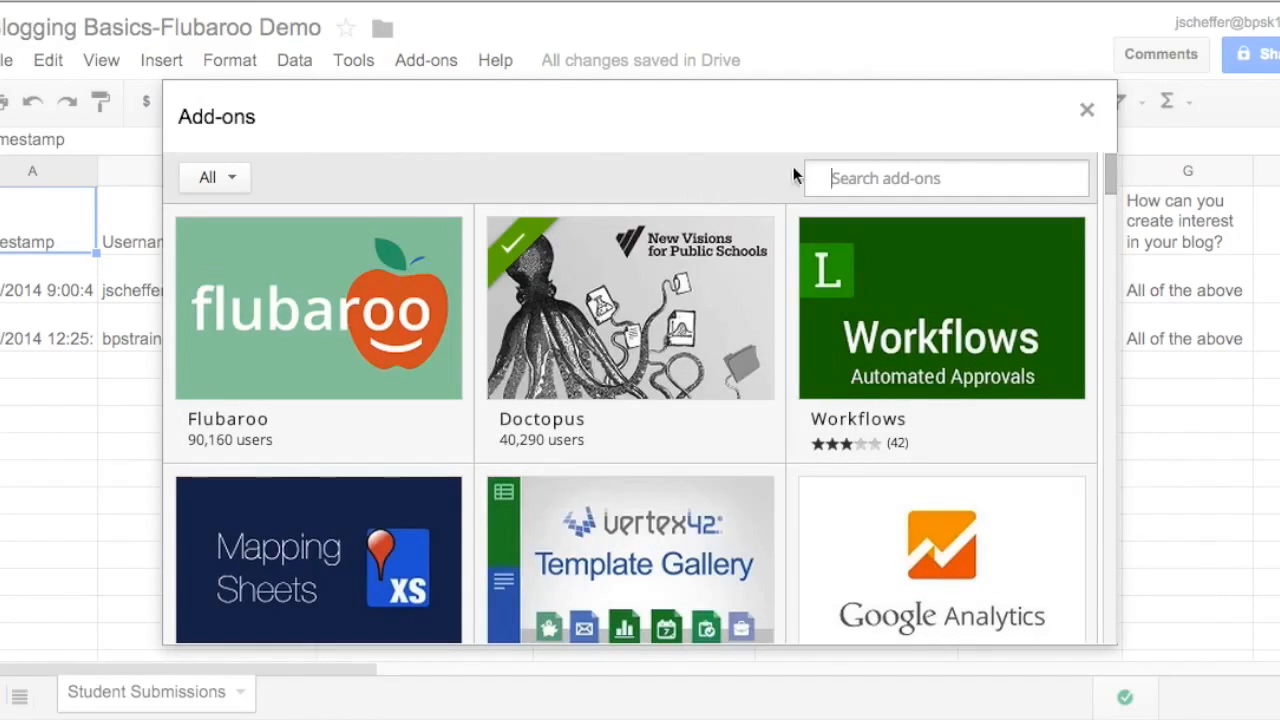
click(945, 178)
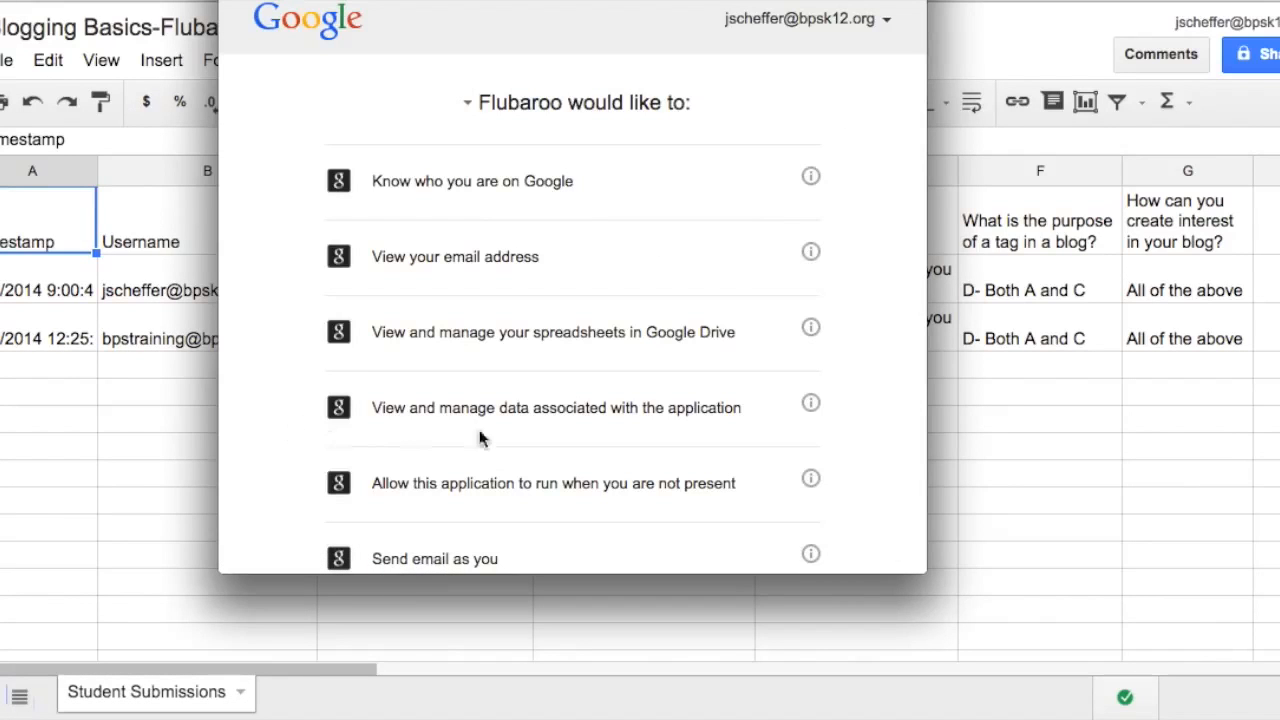
scroll(down, 3)
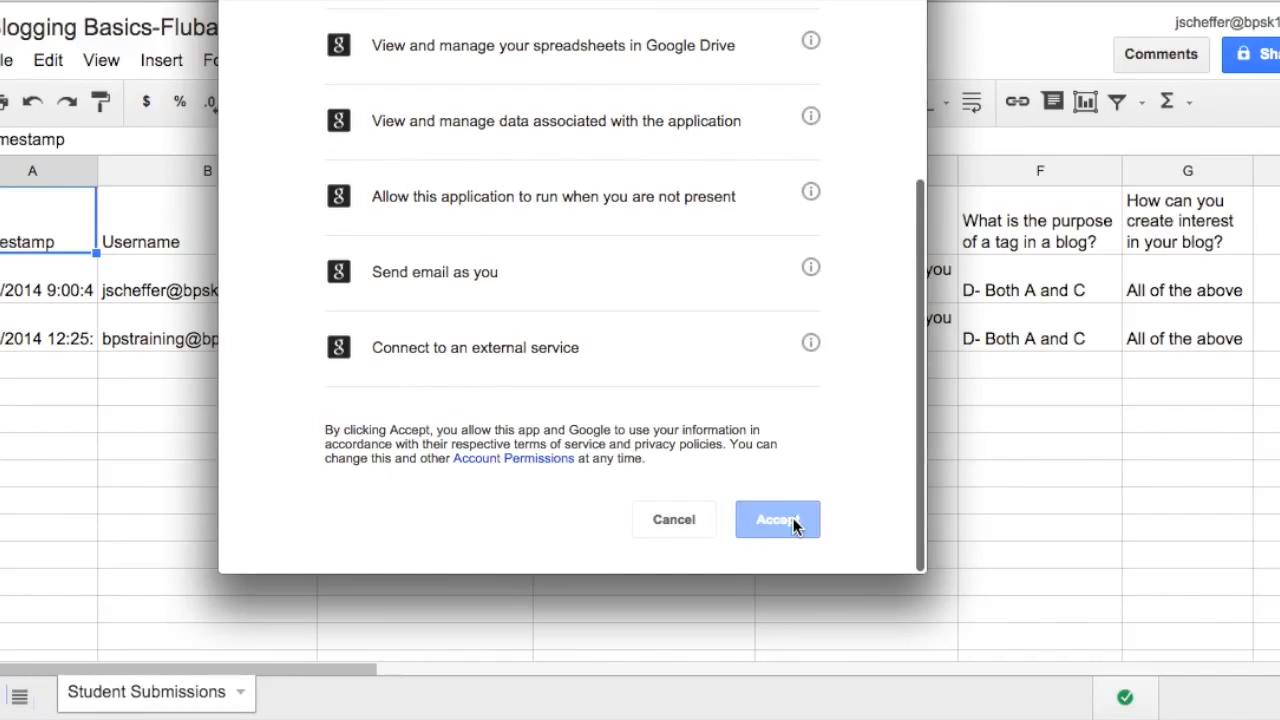
click(778, 519)
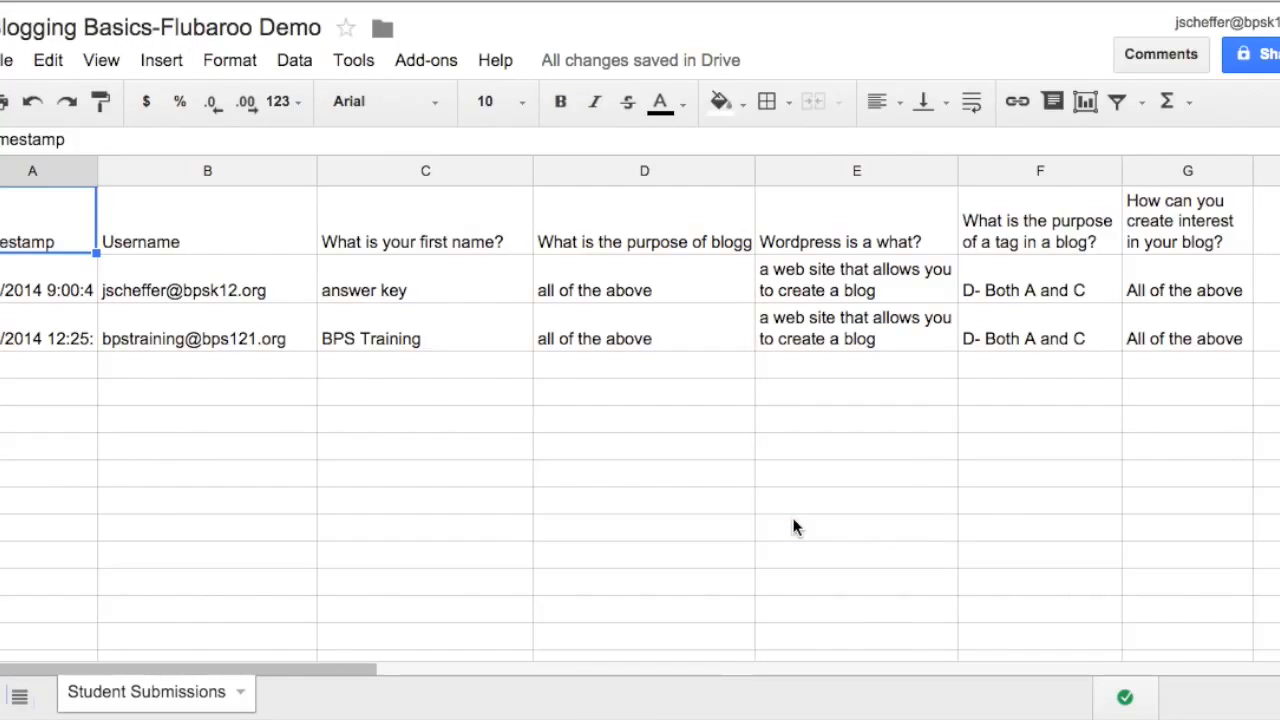
mouse_move(673, 413)
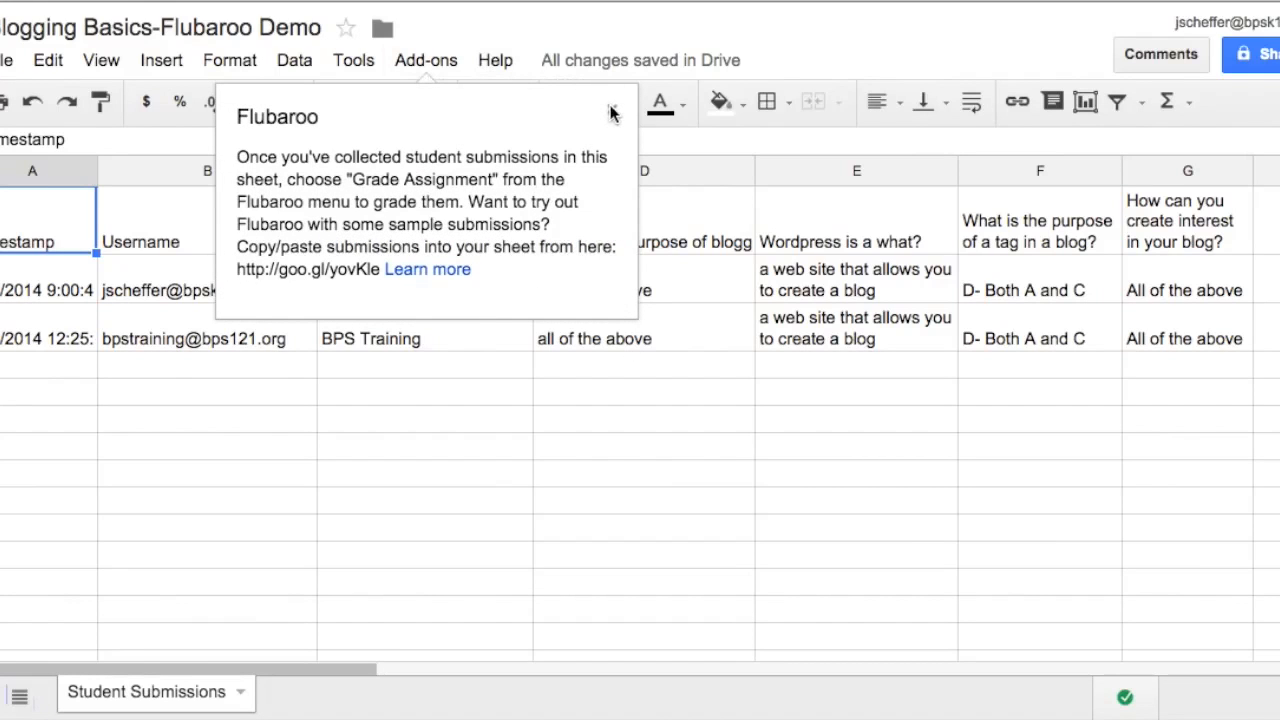
Step: Dismiss the Flubaroo notice and launch Flubaroo's Grade Assignment
click(610, 112)
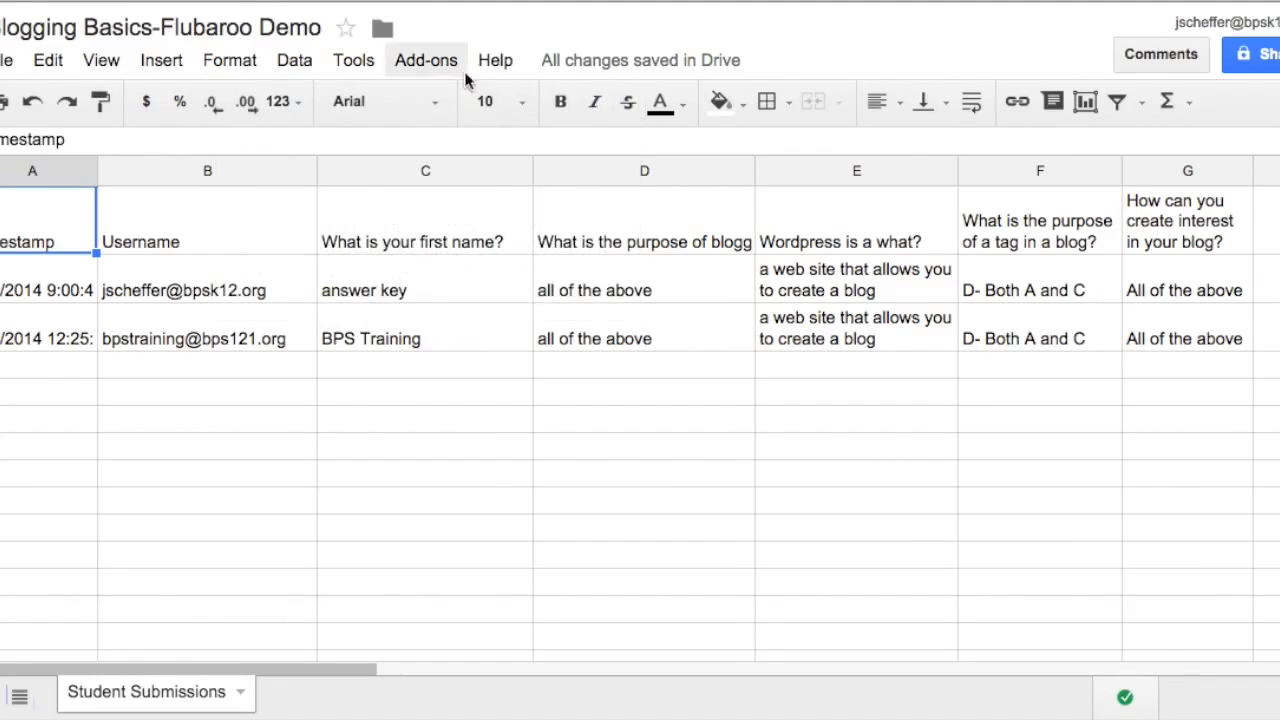
click(426, 60)
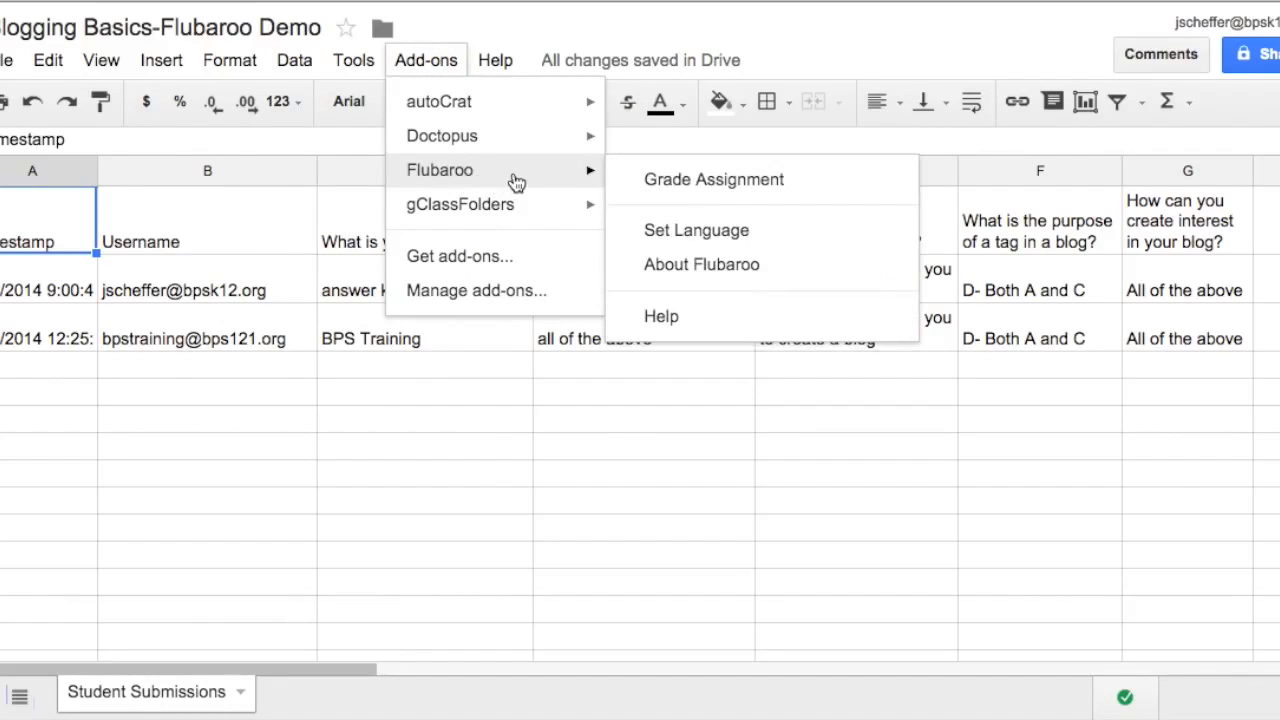
mouse_move(661, 188)
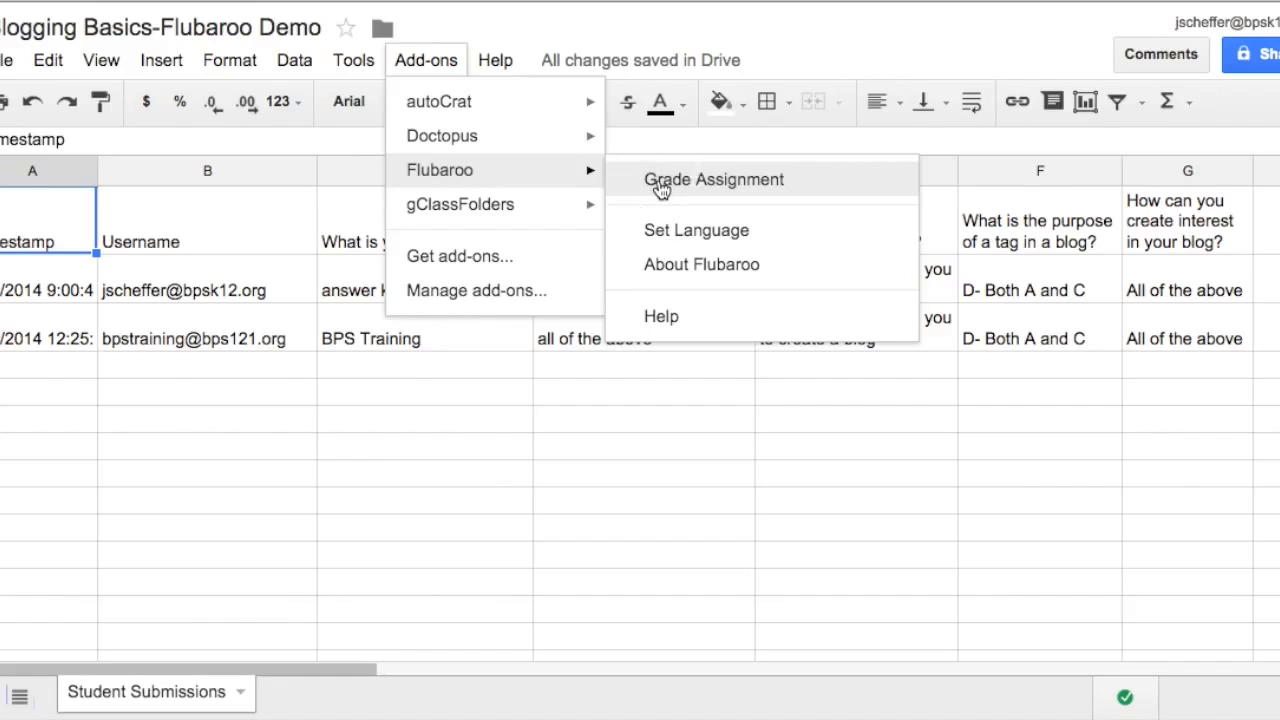
click(713, 179)
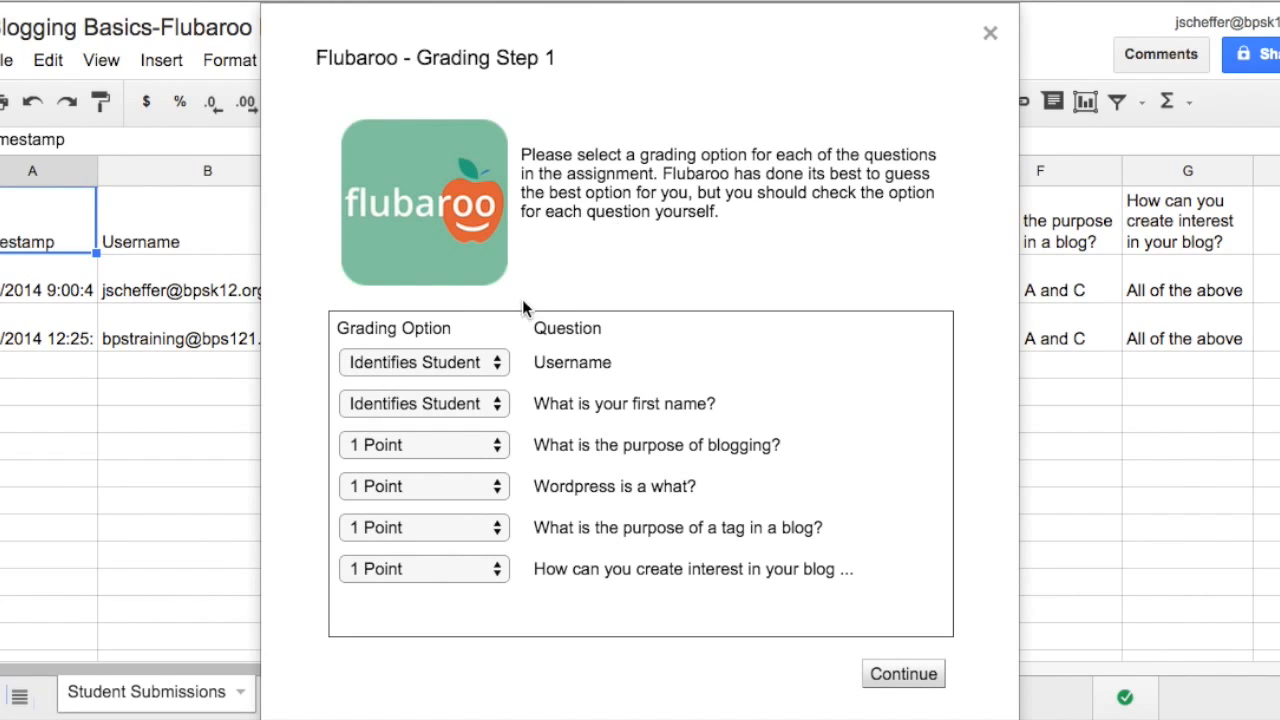
mouse_move(494, 369)
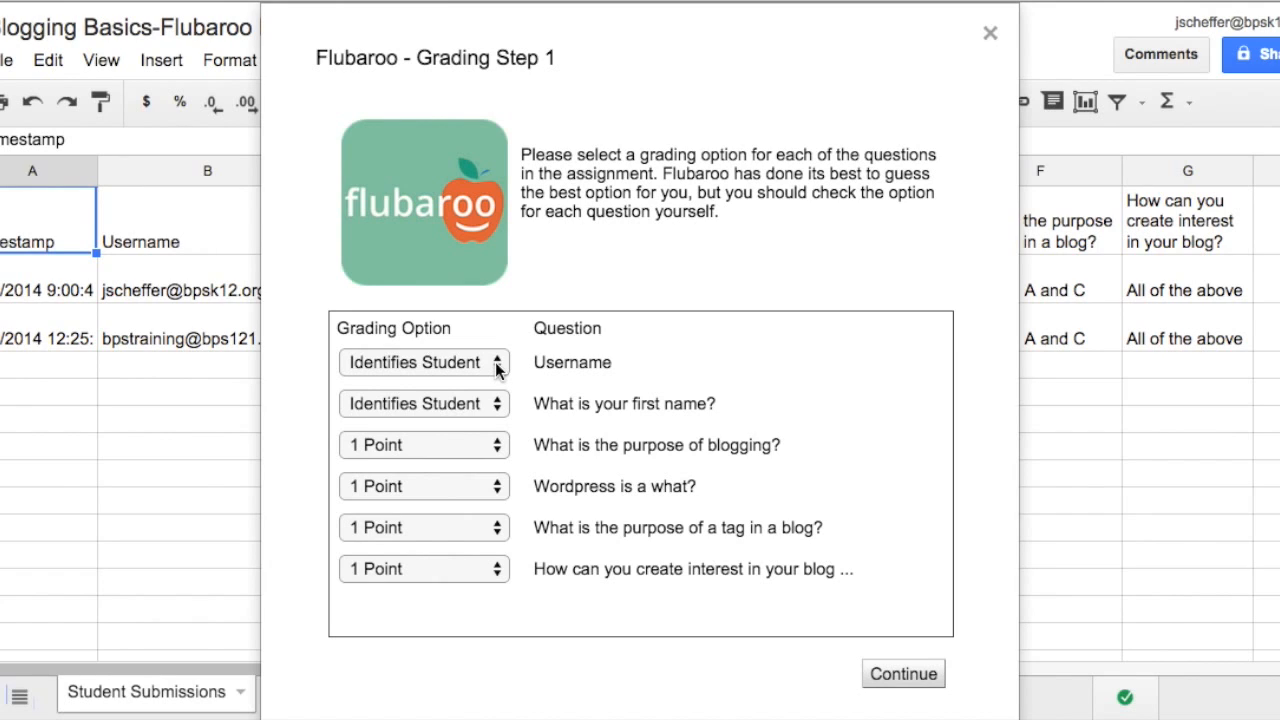
mouse_move(498, 408)
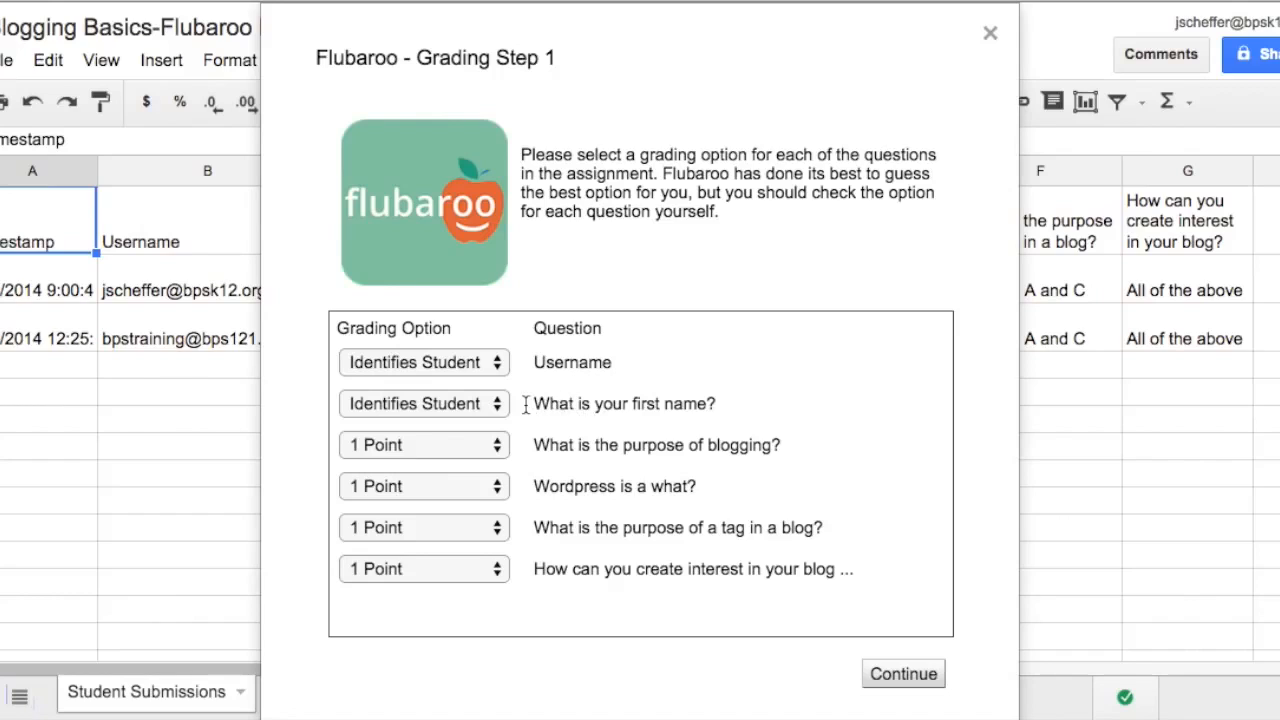
mouse_move(530, 418)
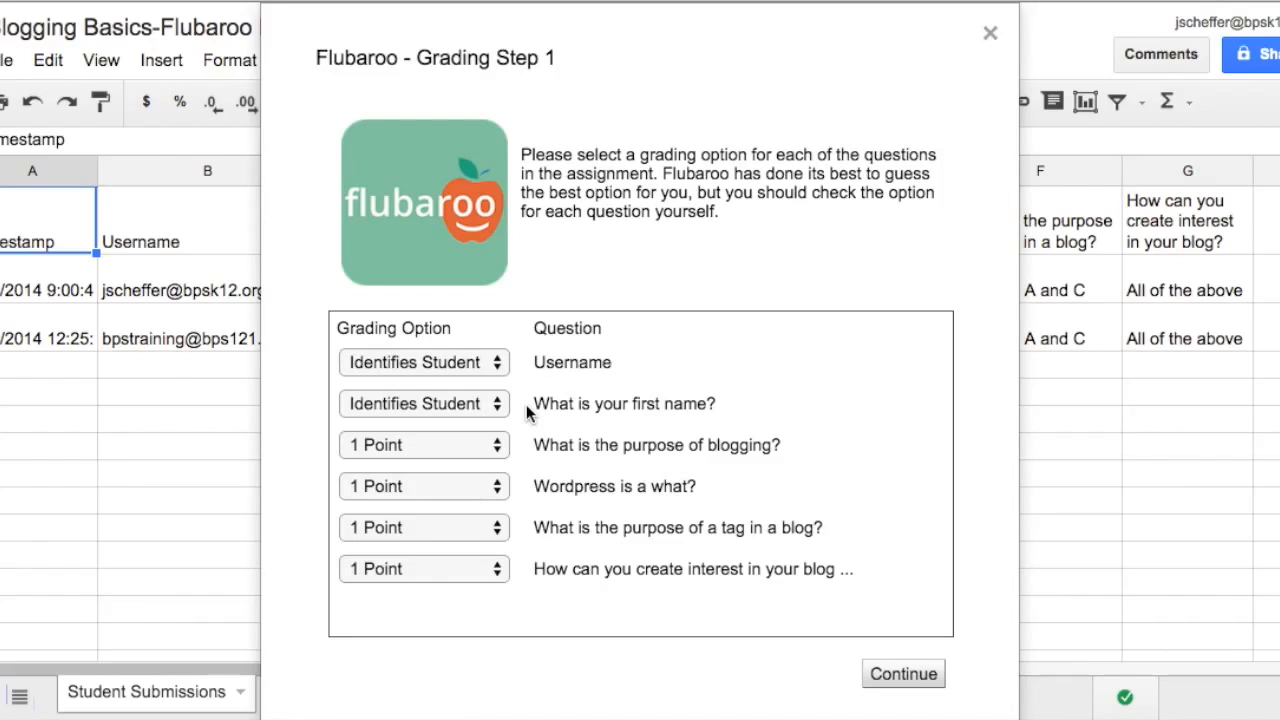
mouse_move(498, 445)
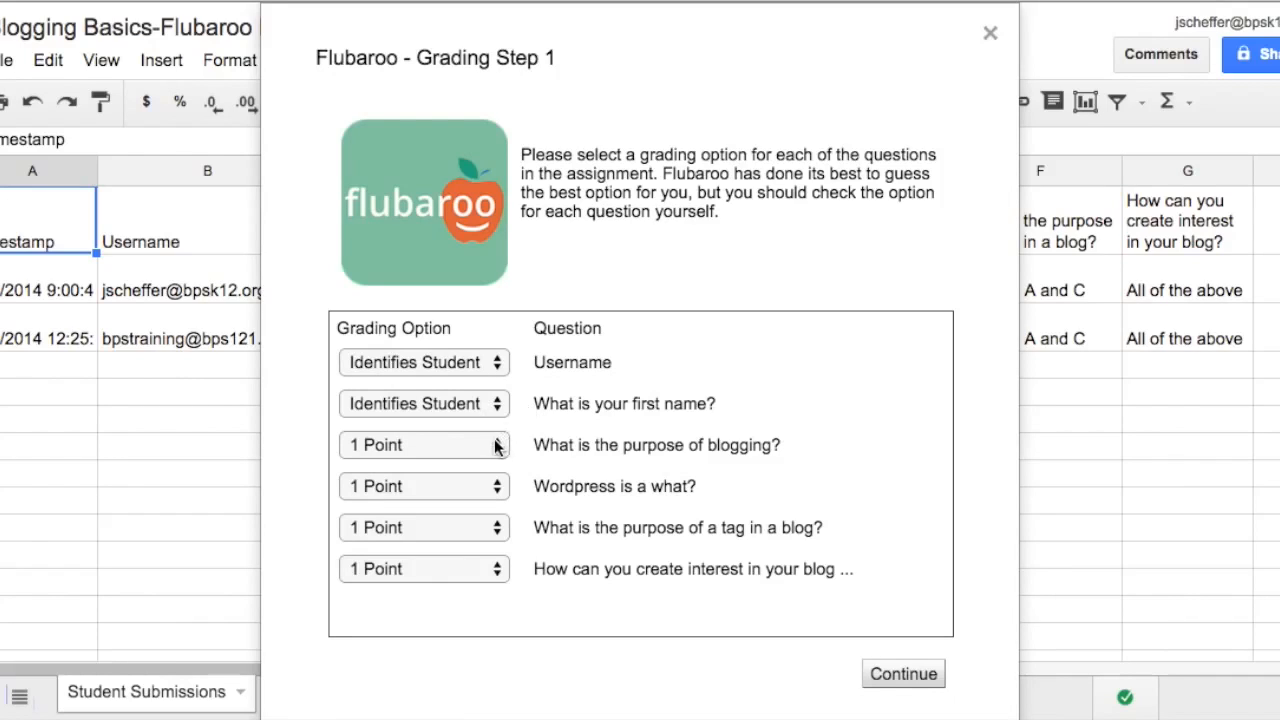
Step: Keep the blogging purpose question worth 1 point in Grading Step 1
click(423, 445)
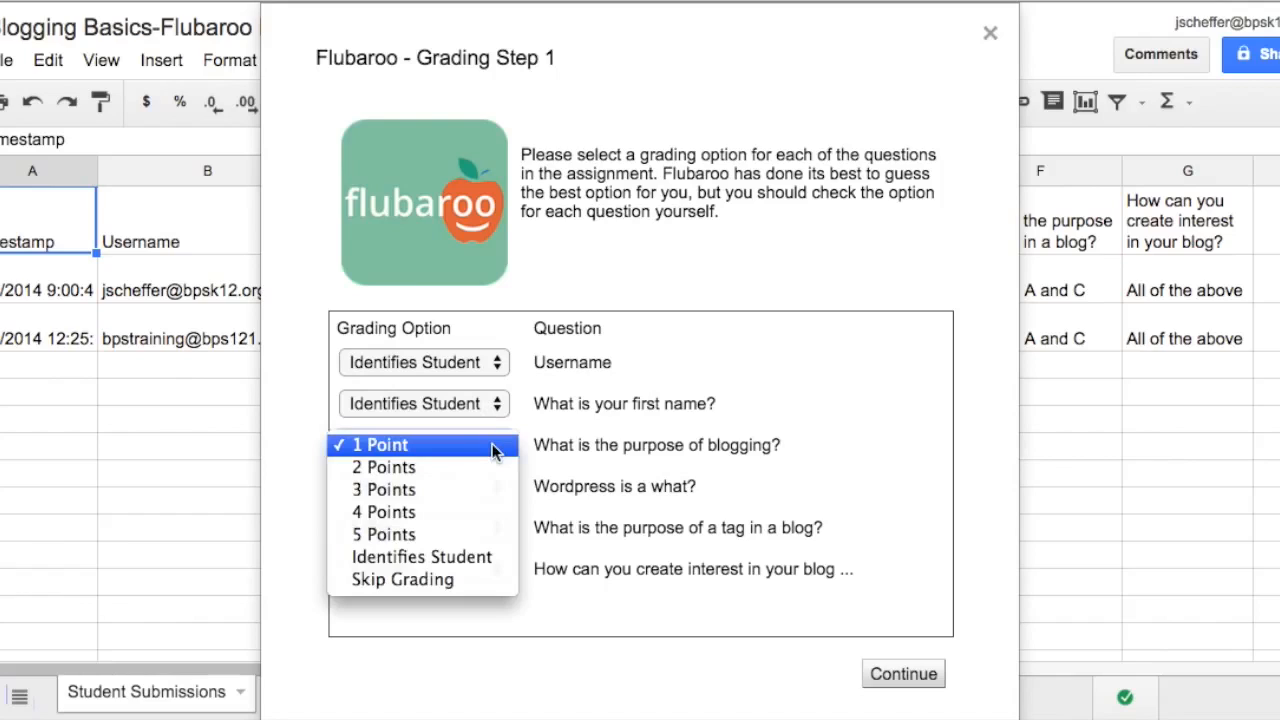
mouse_move(470, 534)
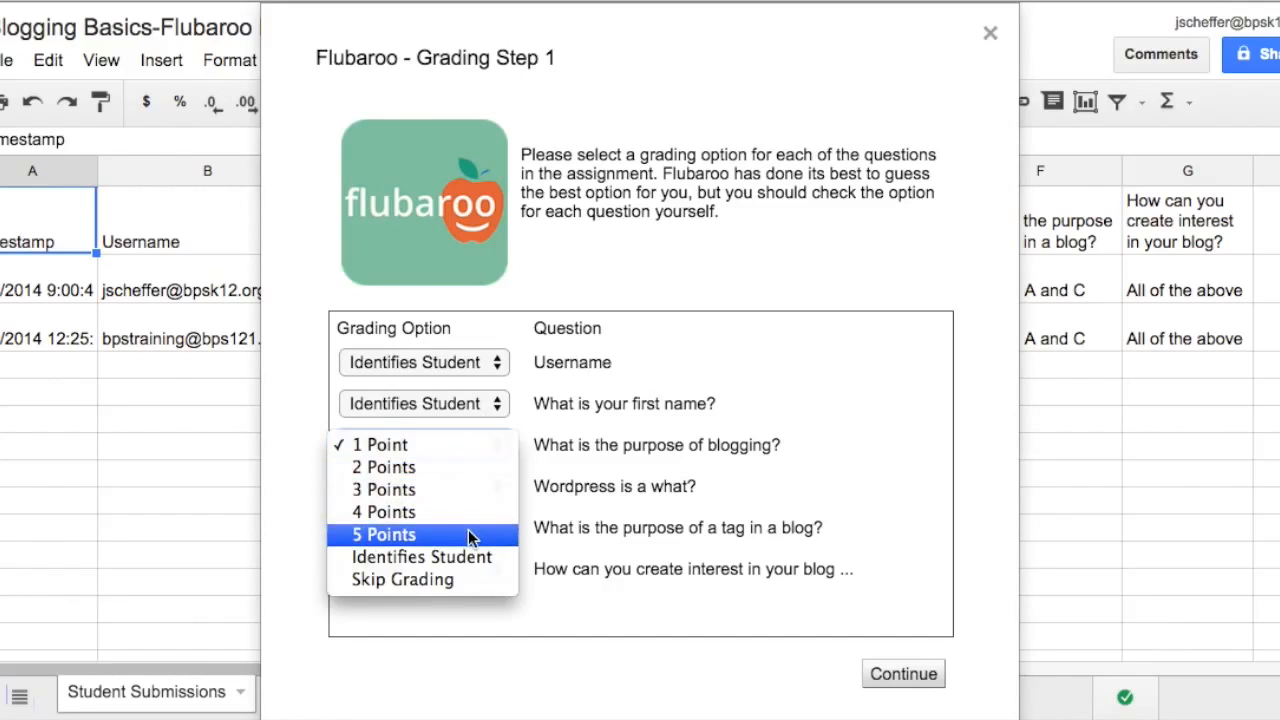
mouse_move(460, 522)
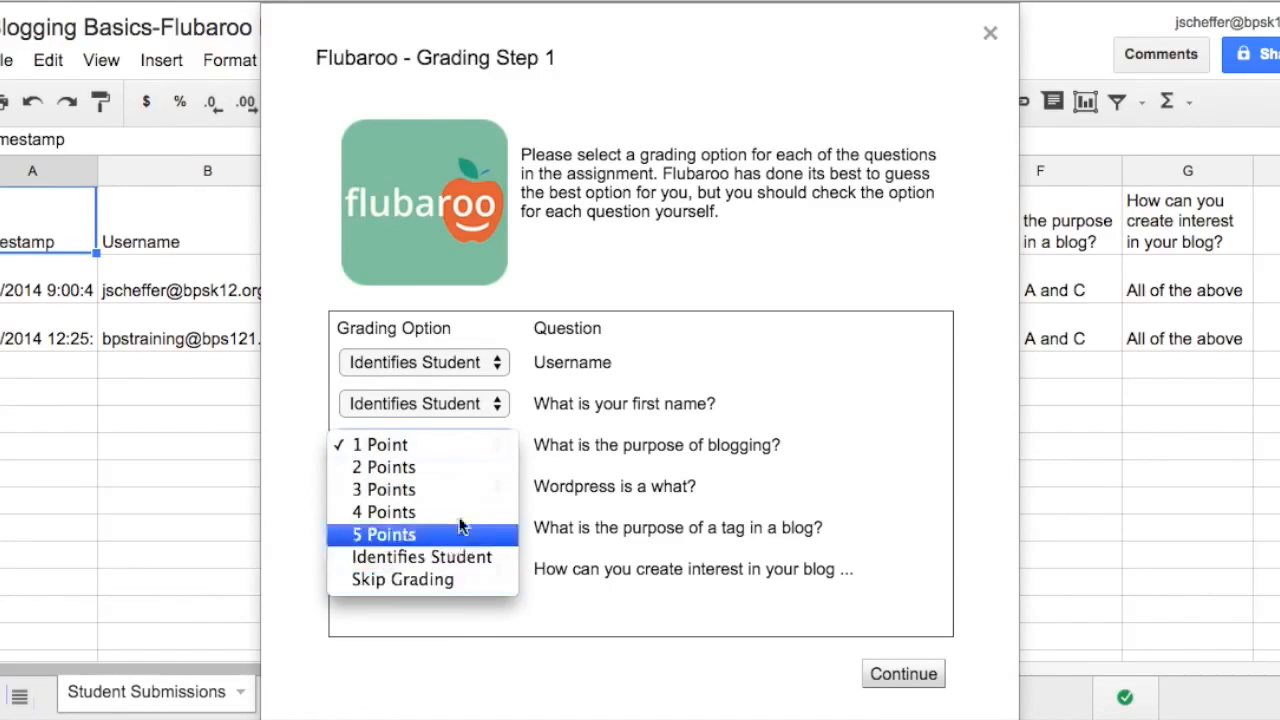
click(380, 444)
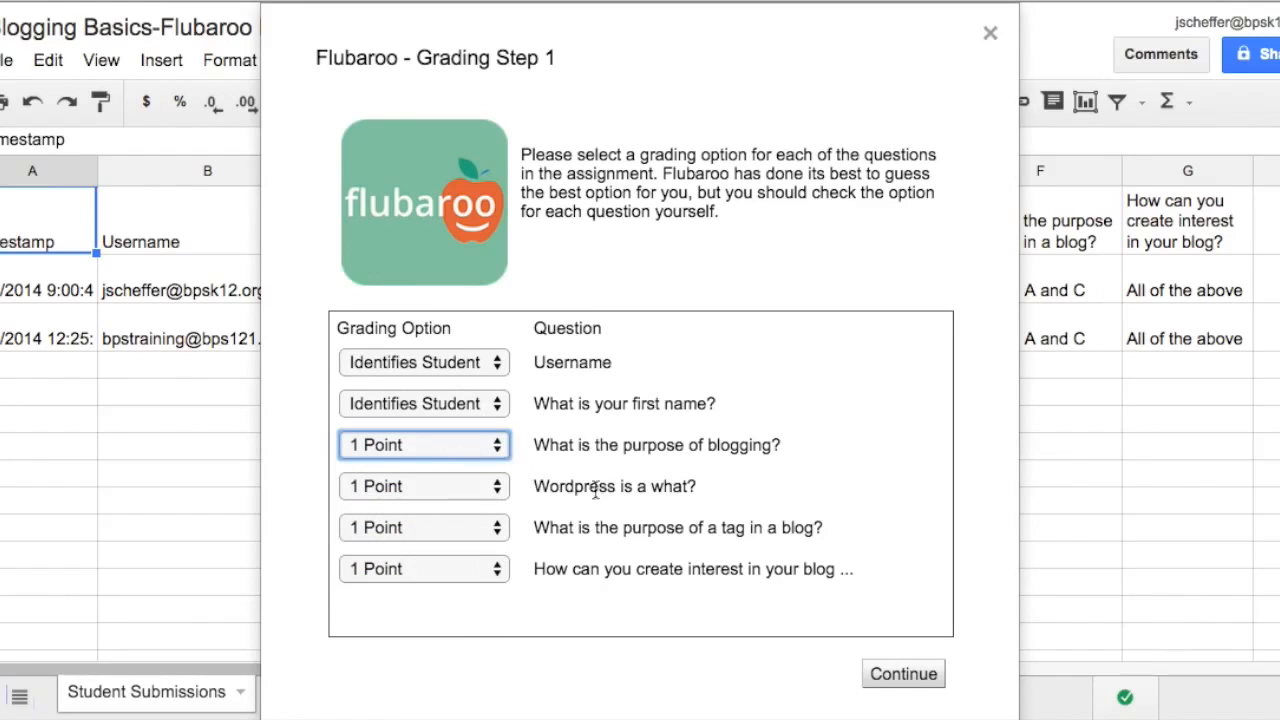
mouse_move(904, 640)
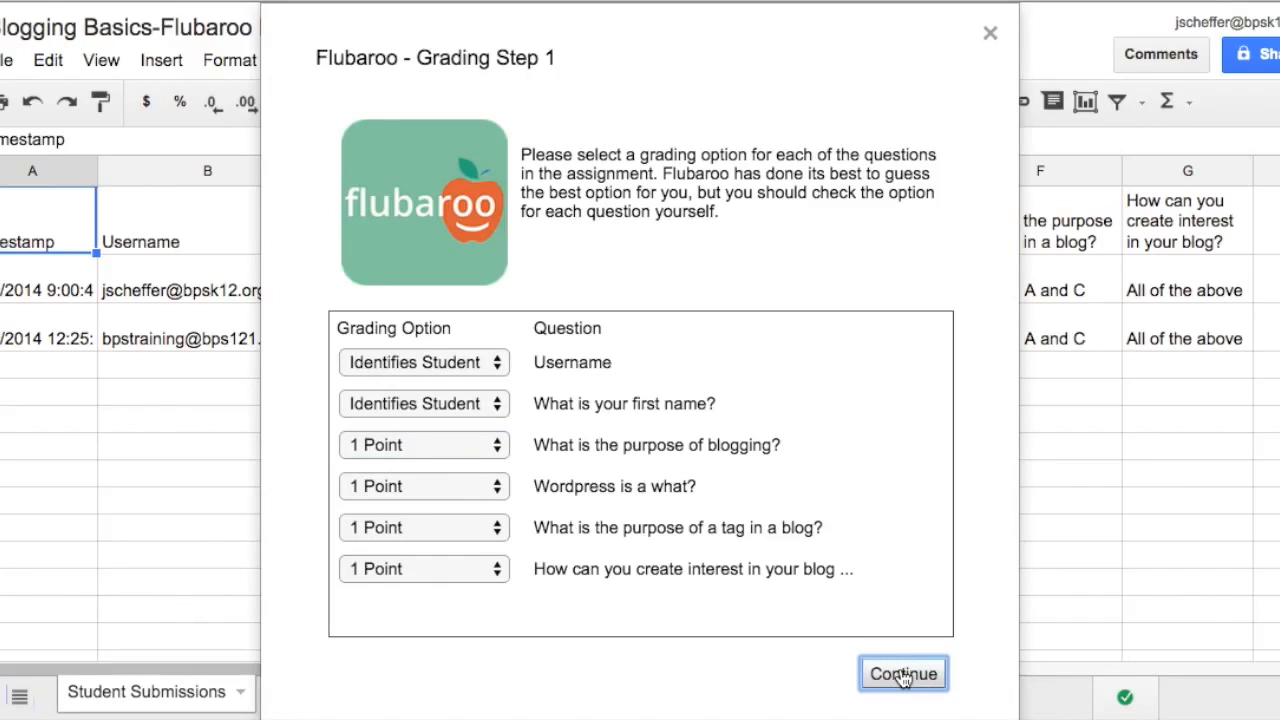
Step: Continue to Grading Step 2 and select the answer key submission
click(903, 673)
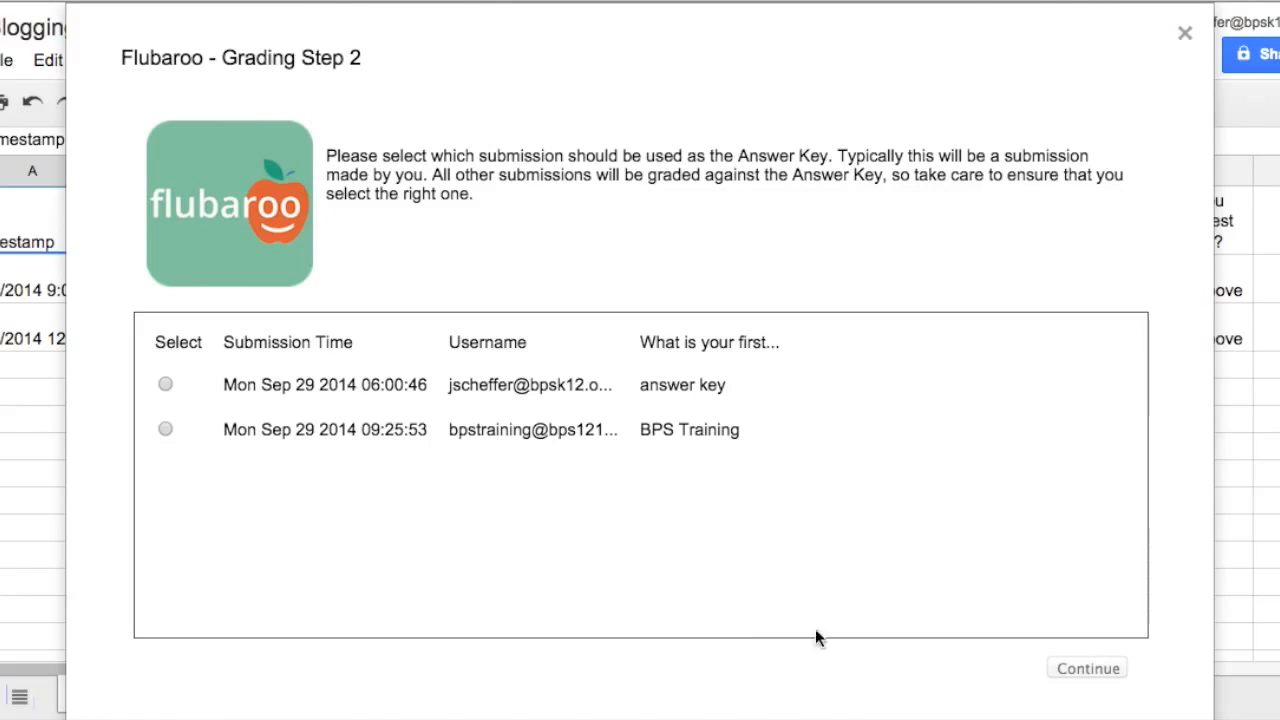
mouse_move(265, 425)
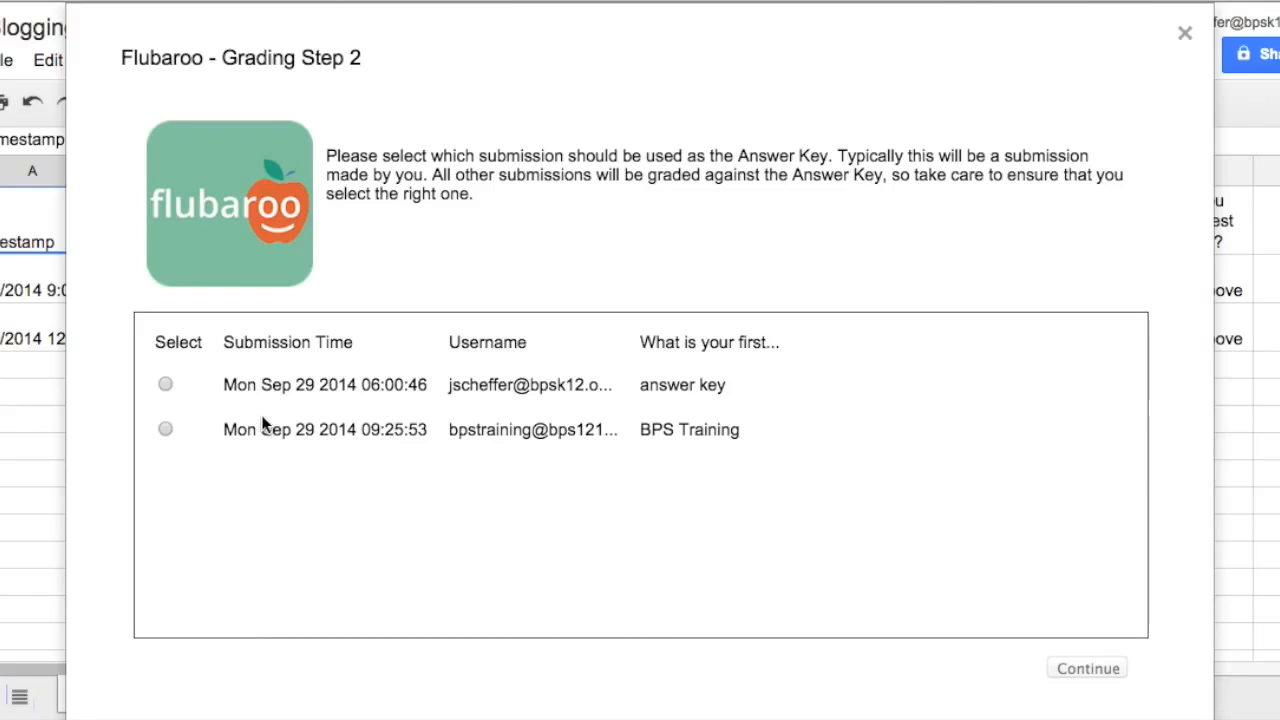
click(165, 384)
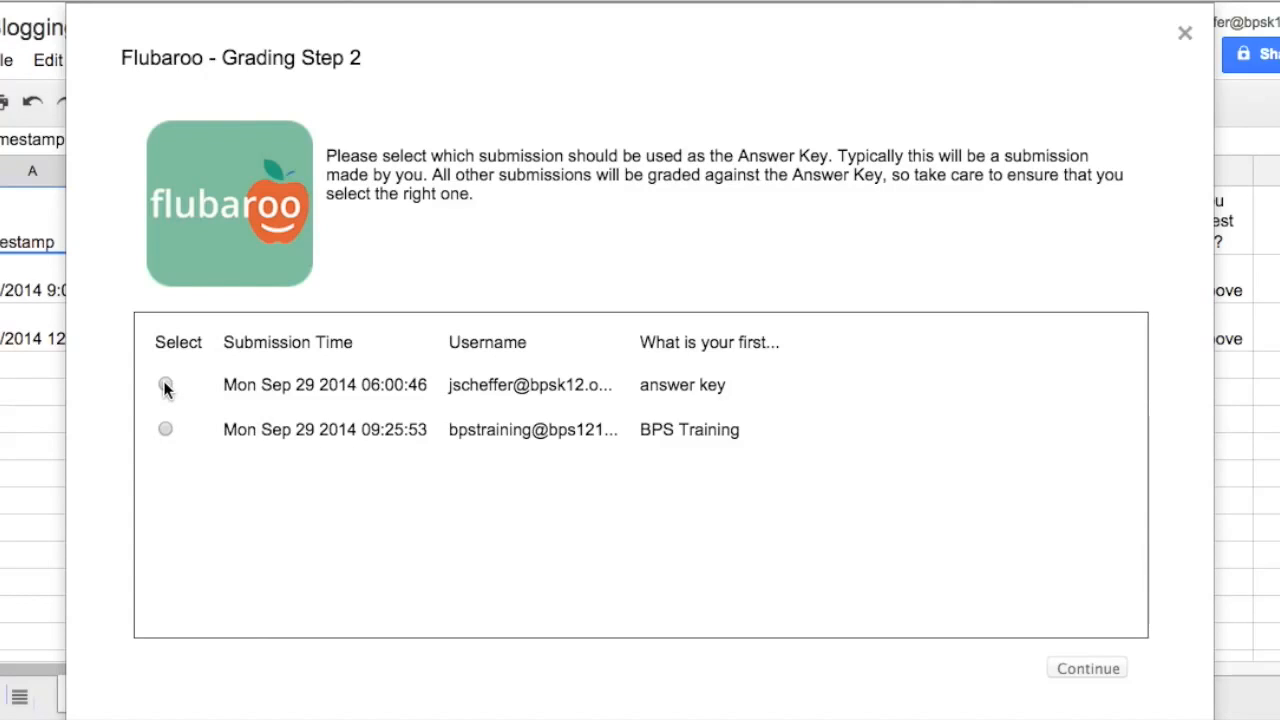
click(165, 385)
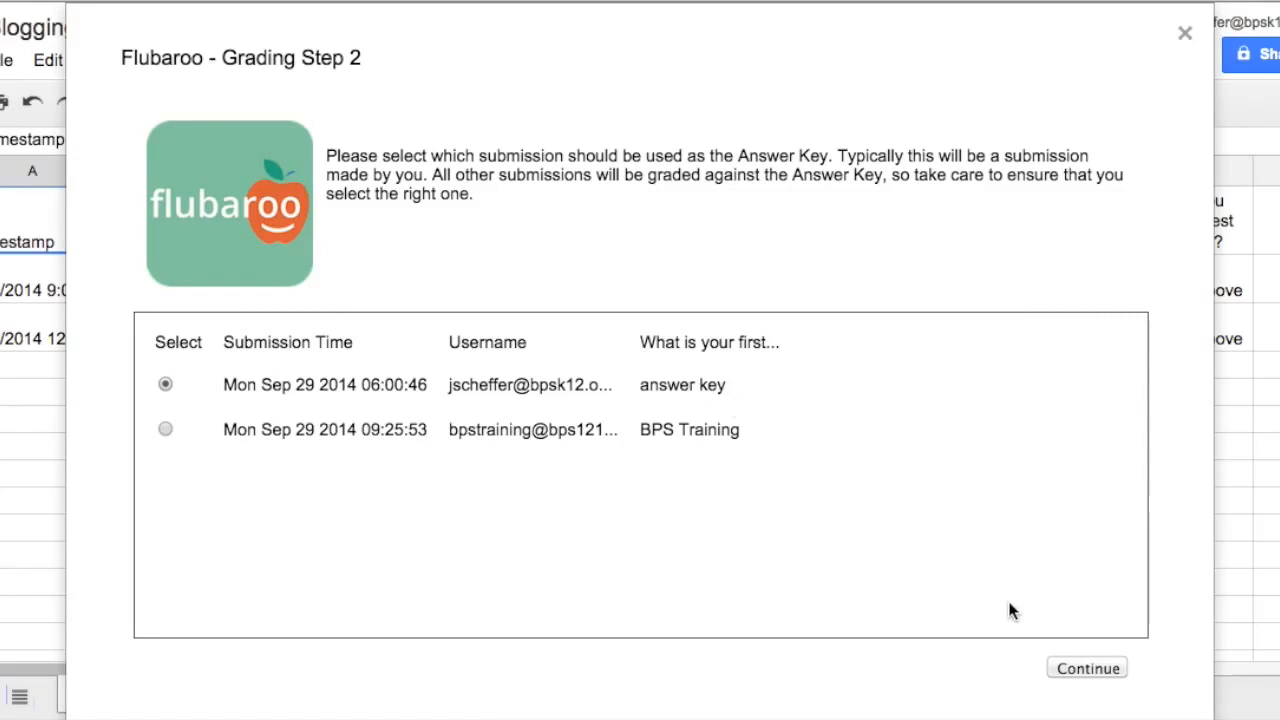
mouse_move(1081, 683)
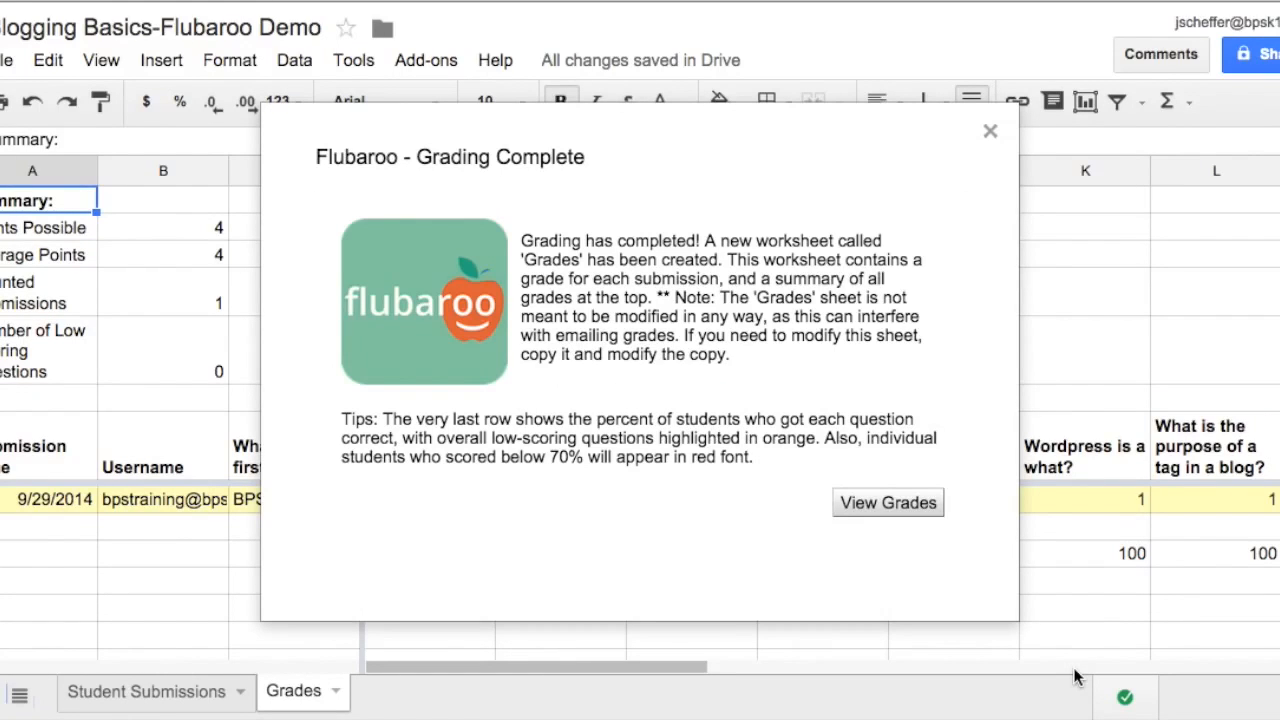
mouse_move(486, 588)
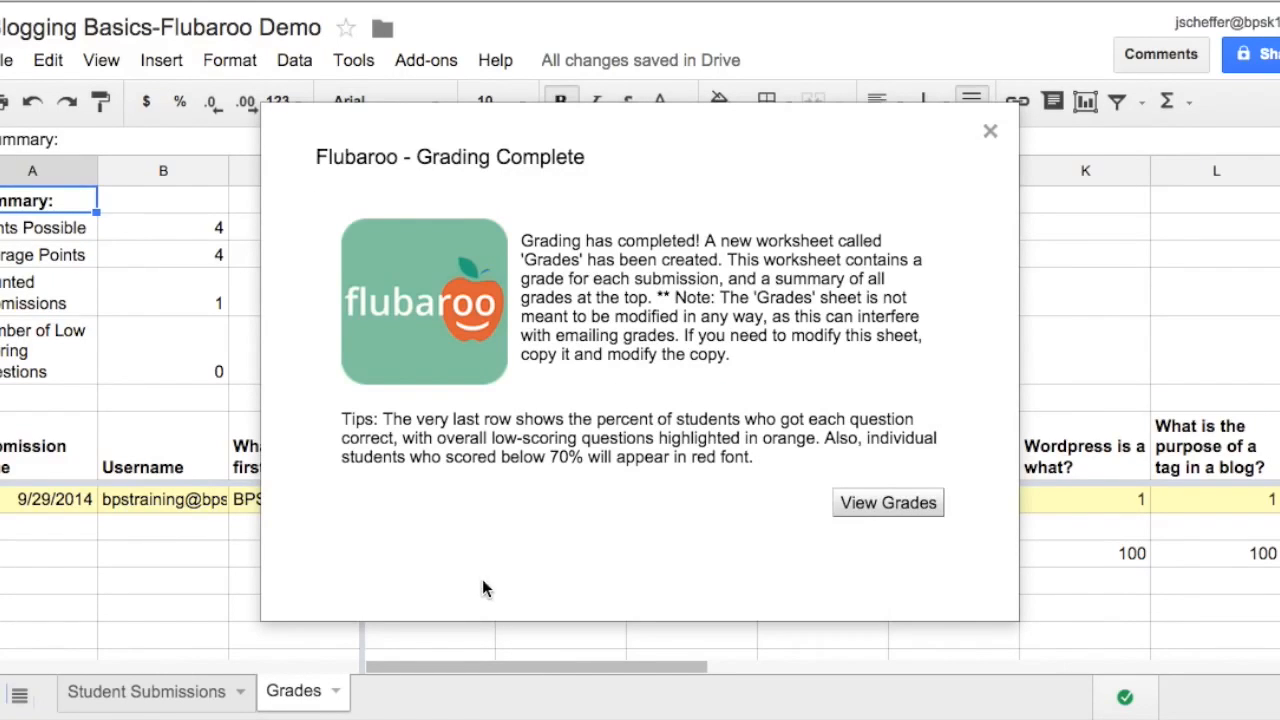
mouse_move(818, 511)
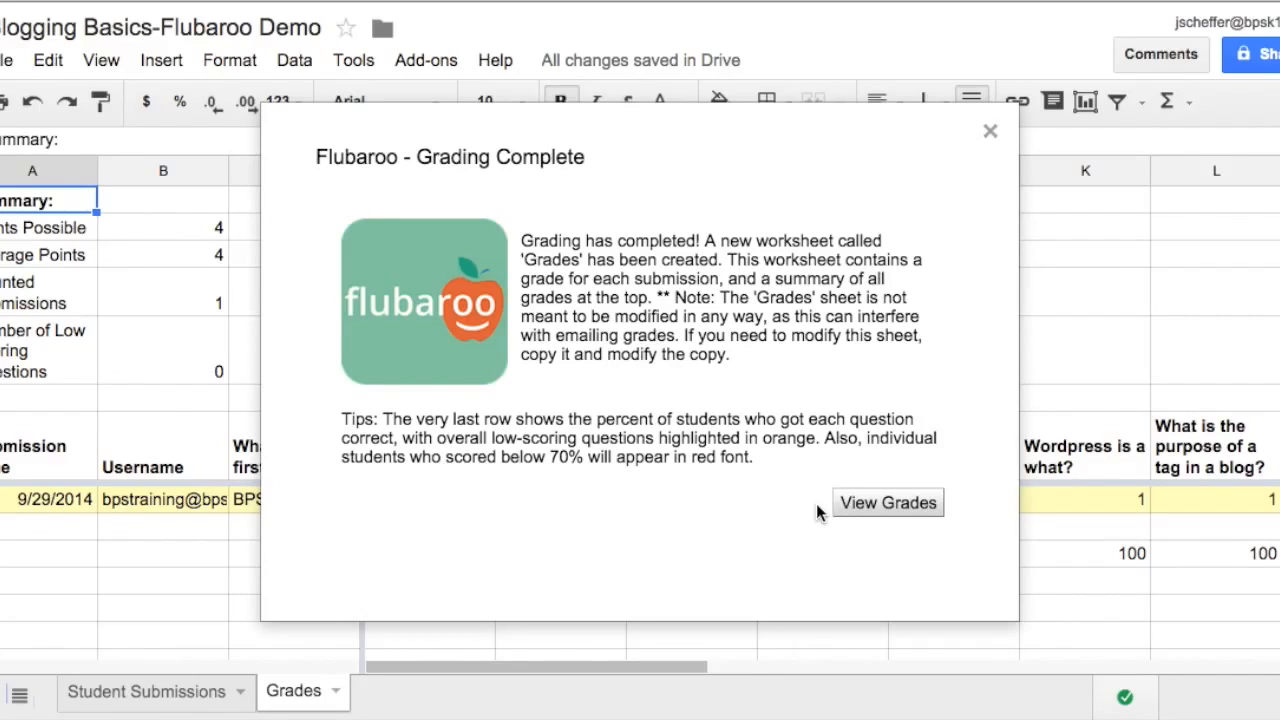
mouse_move(845, 511)
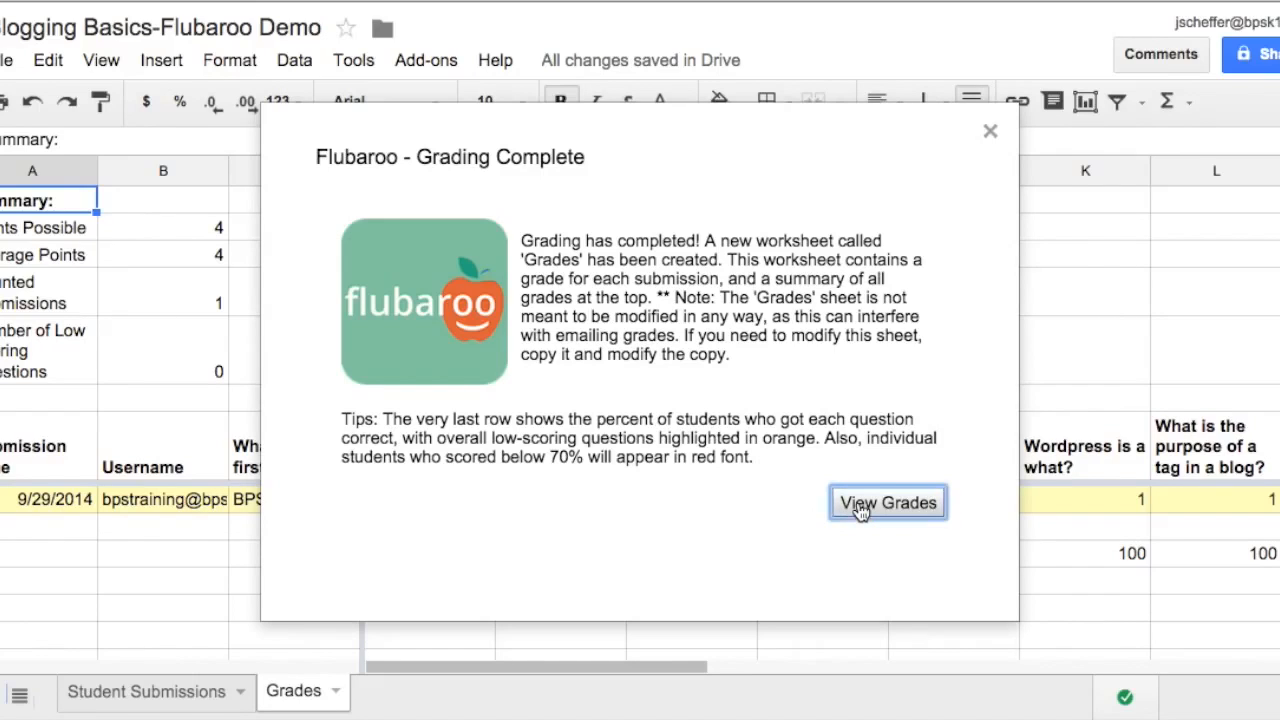
Step: View the Grades sheet, then launch Flubaroo's Email Grades
click(887, 502)
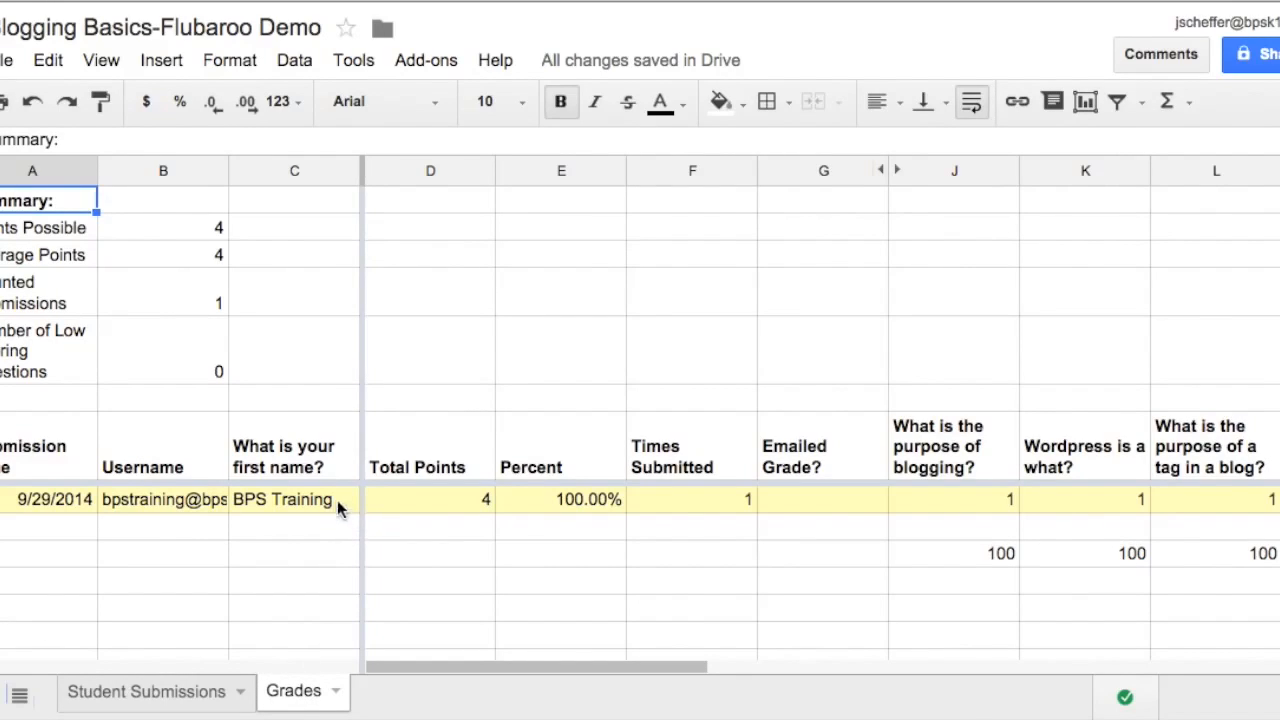
mouse_move(488, 516)
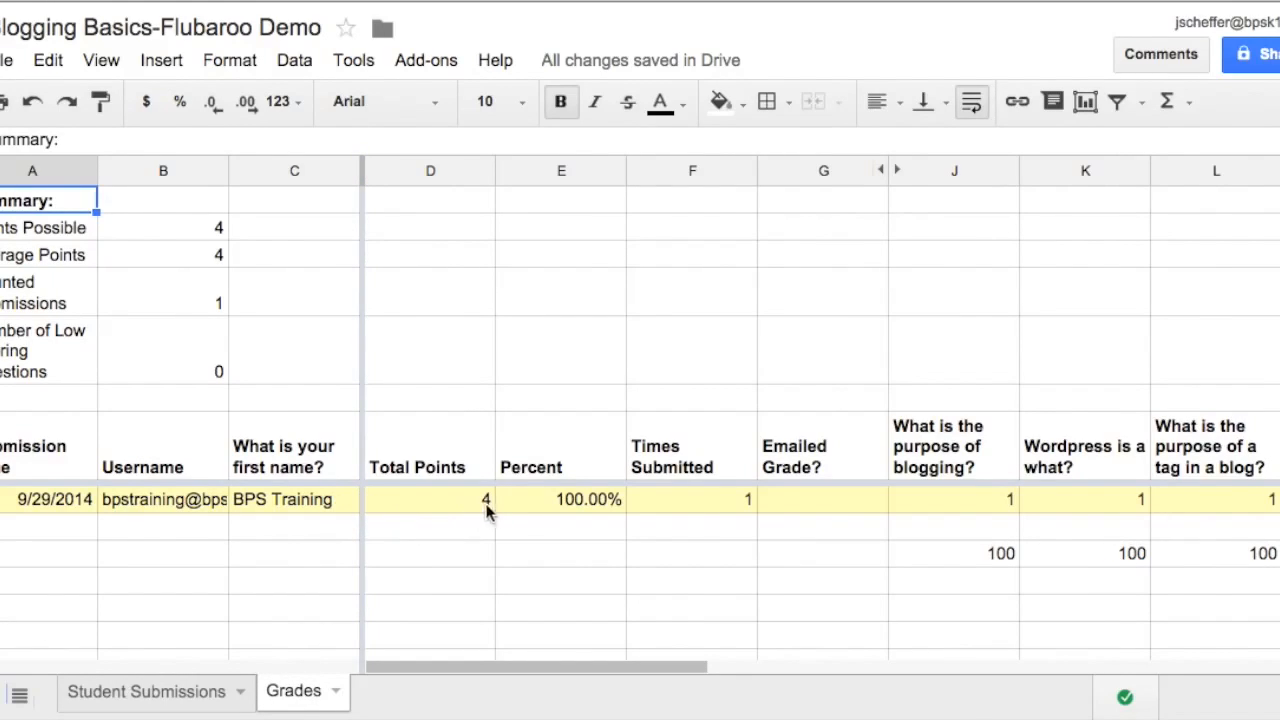
mouse_move(671, 532)
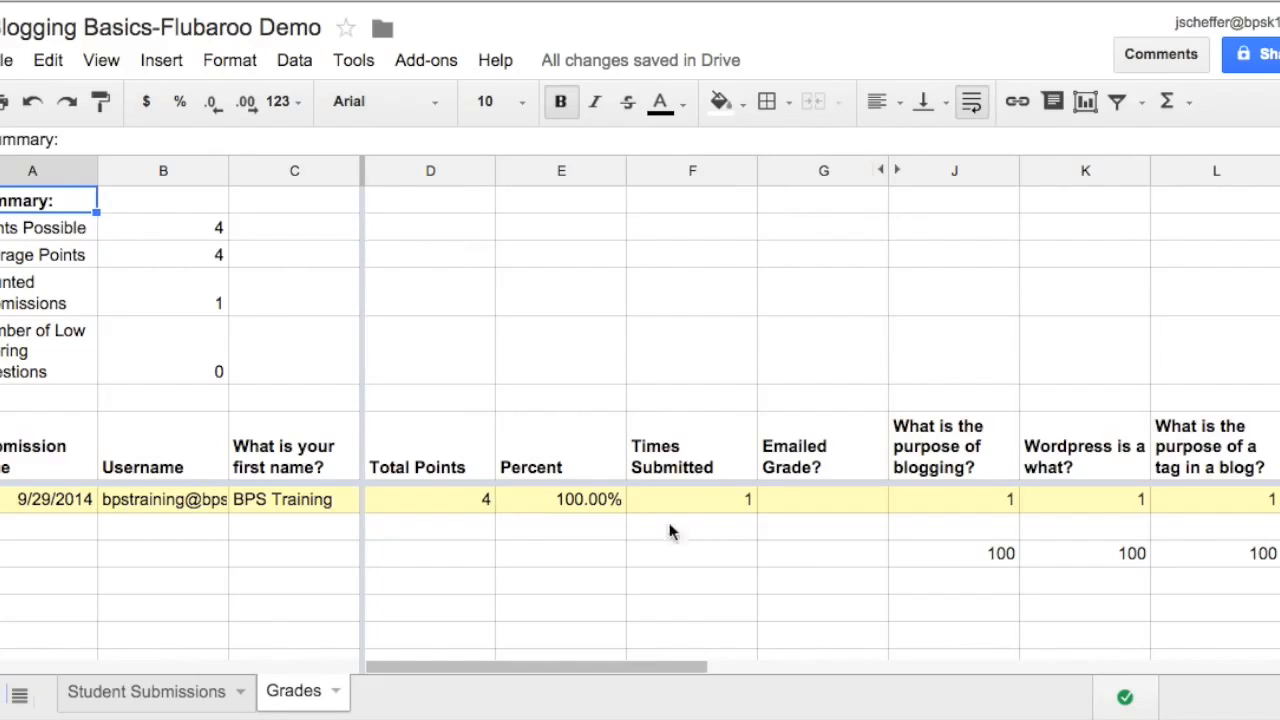
mouse_move(462, 468)
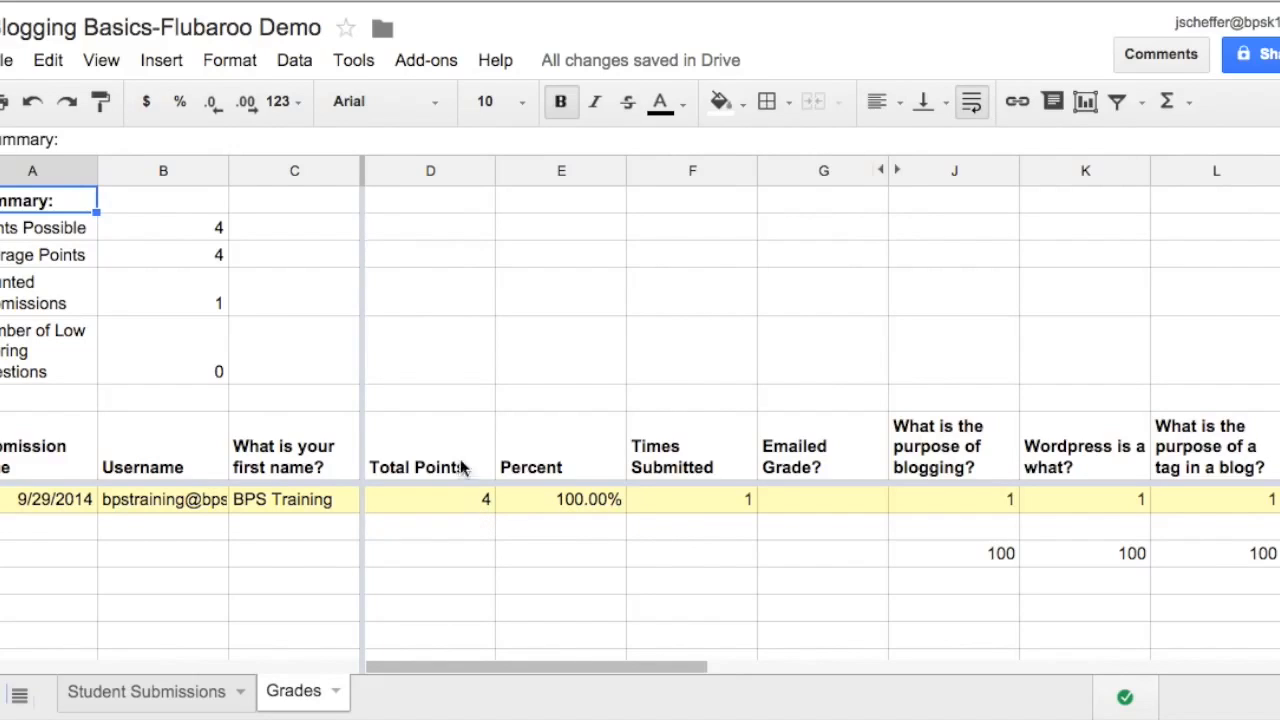
mouse_move(425, 72)
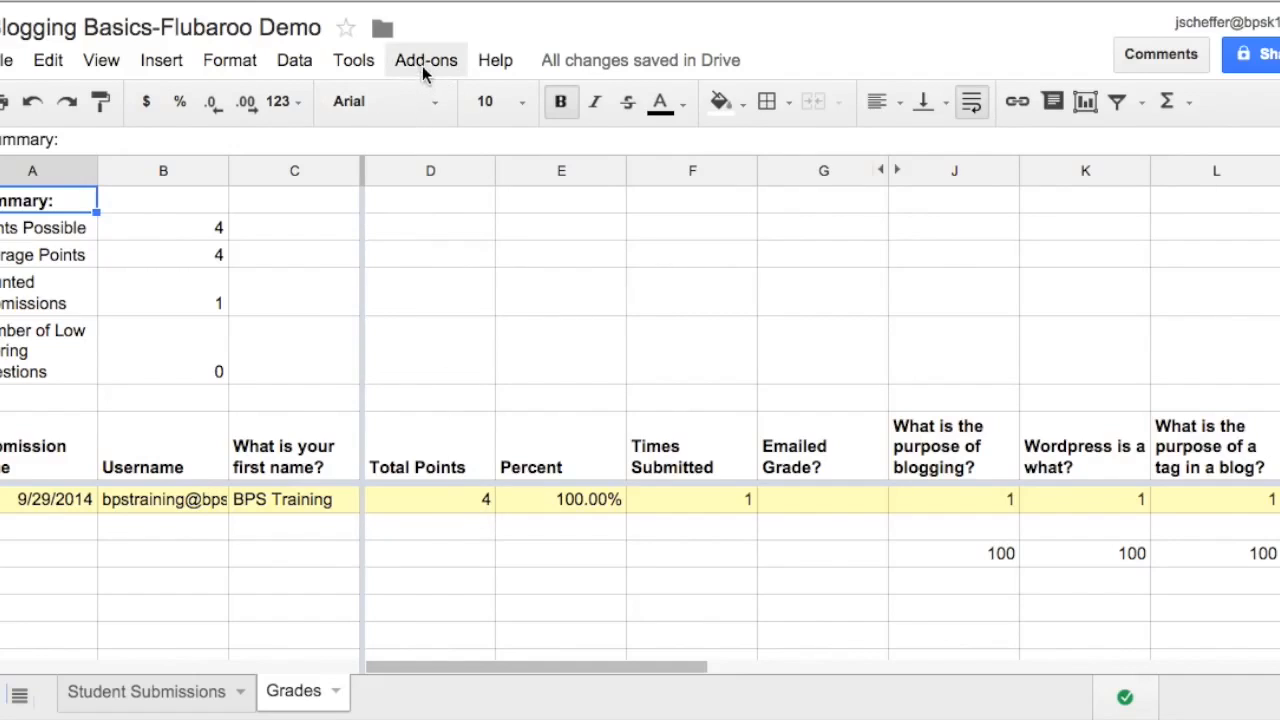
click(425, 60)
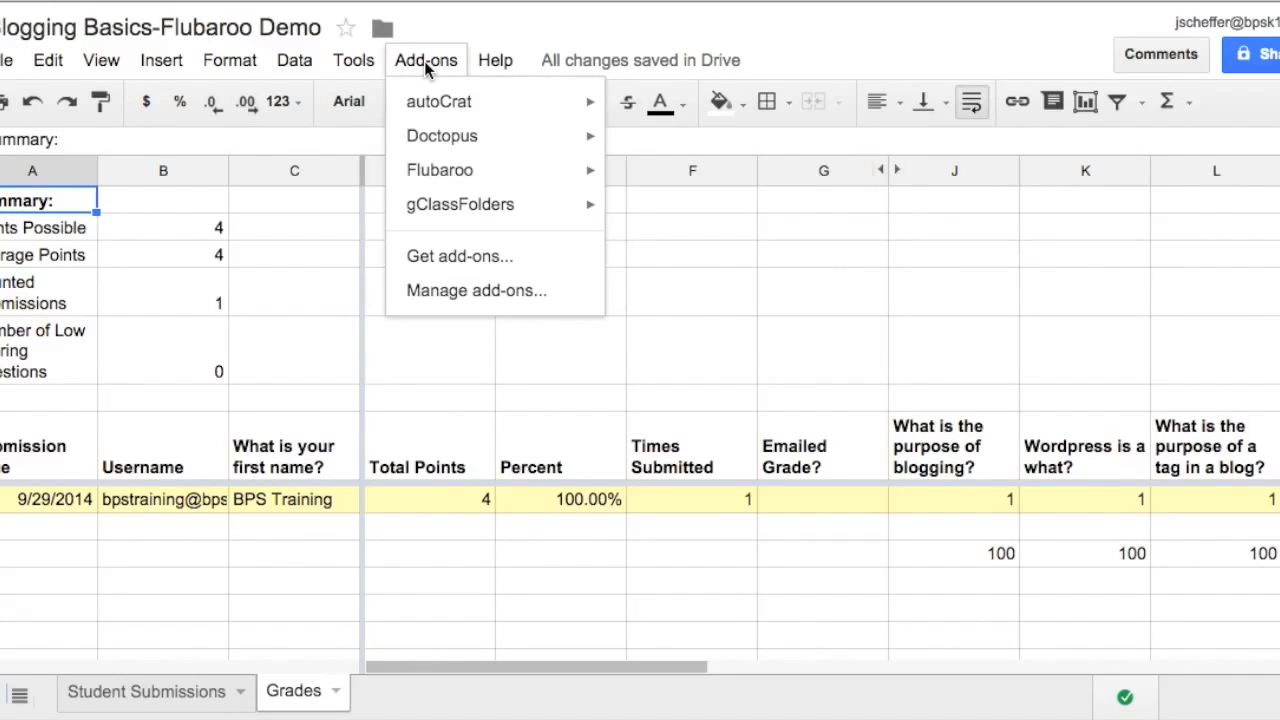
mouse_move(442, 170)
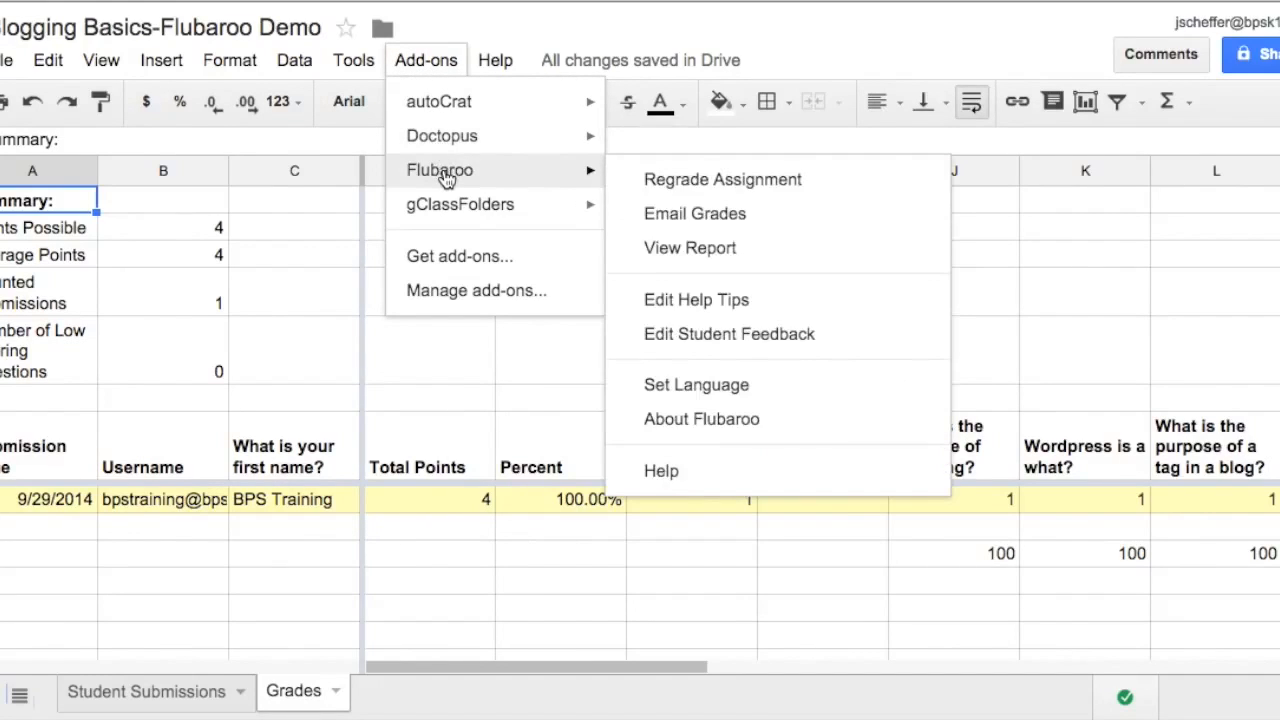
mouse_move(662, 216)
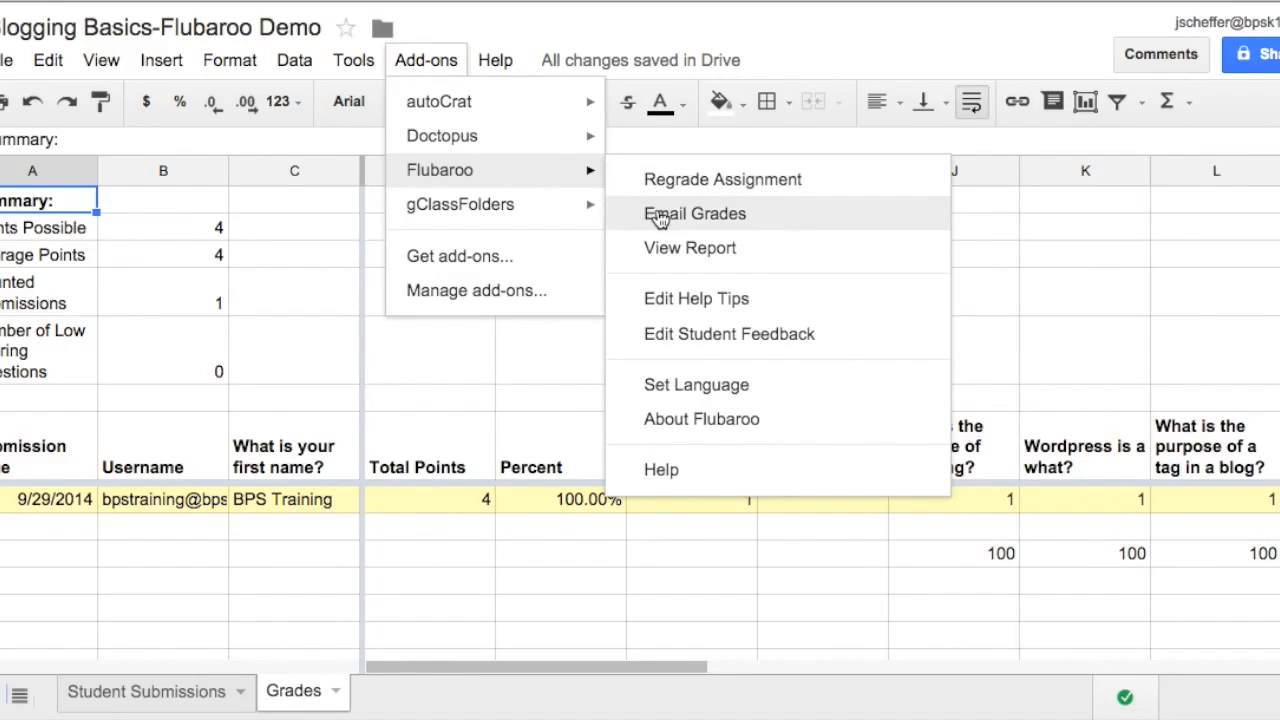
click(694, 214)
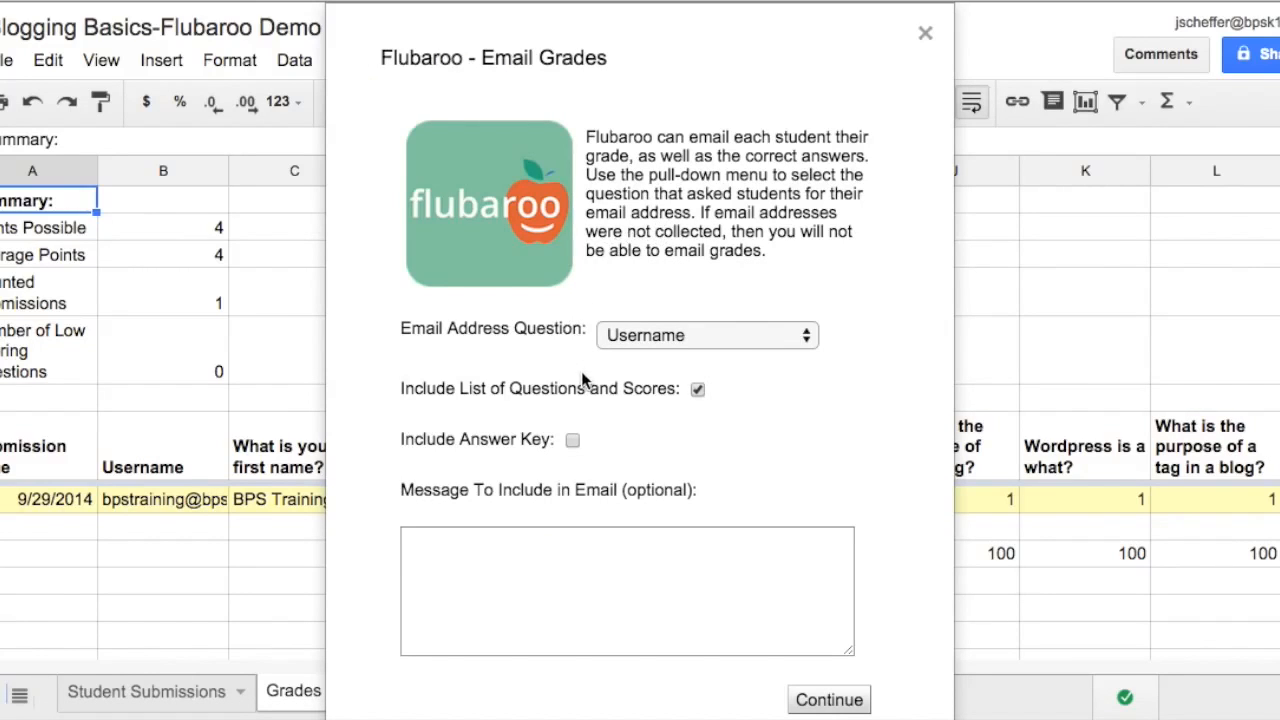
mouse_move(667, 396)
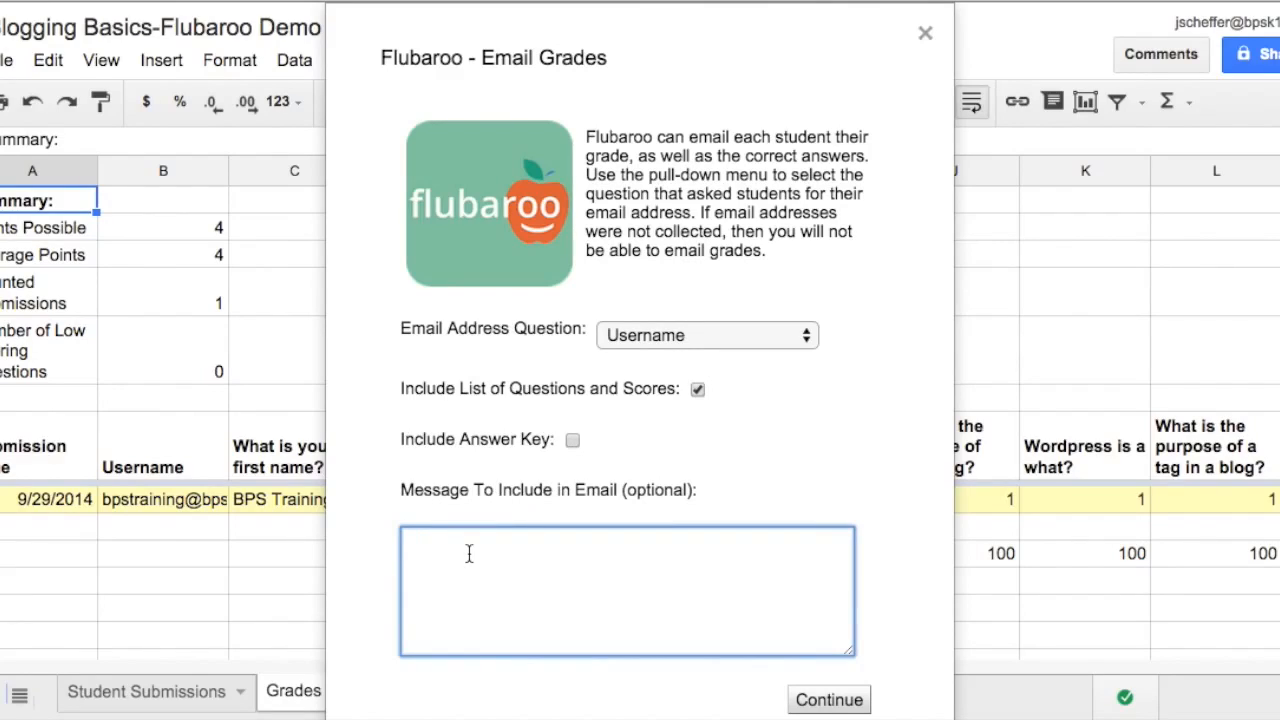
Step: Email grades with the message 'Great job on this quiz!'
text(Great)
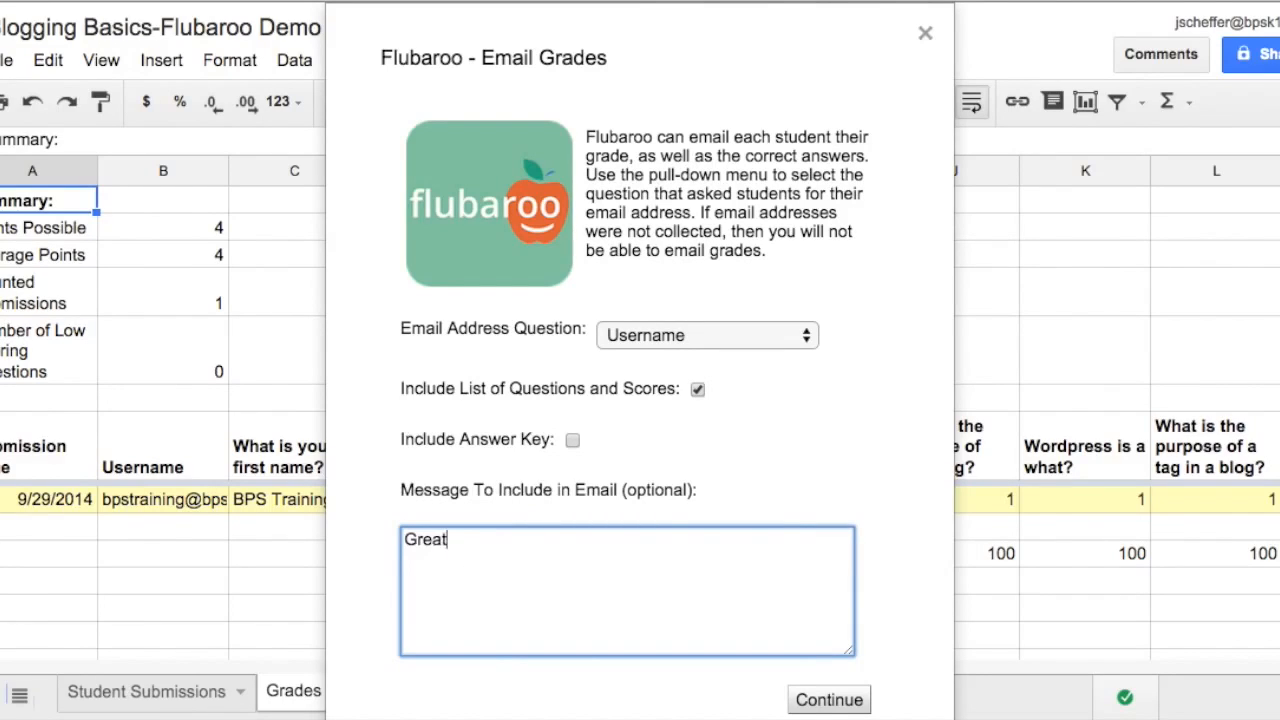
text(job on this quiz!)
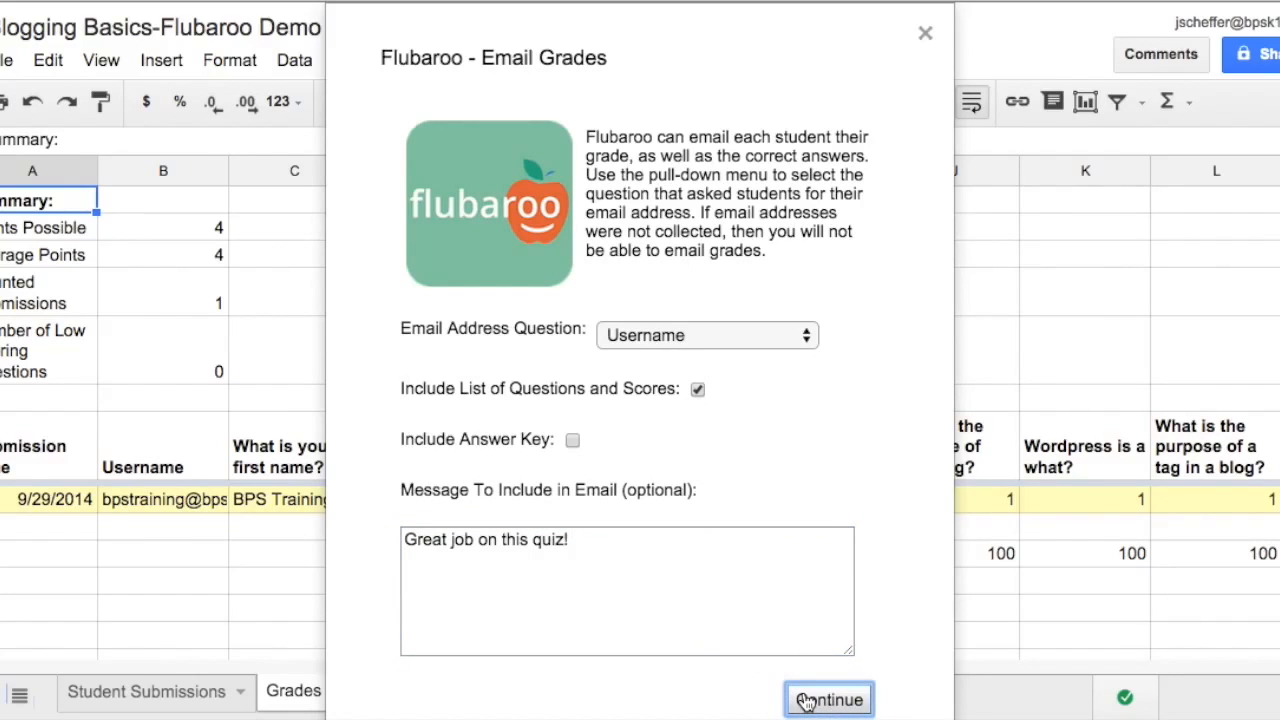
click(829, 698)
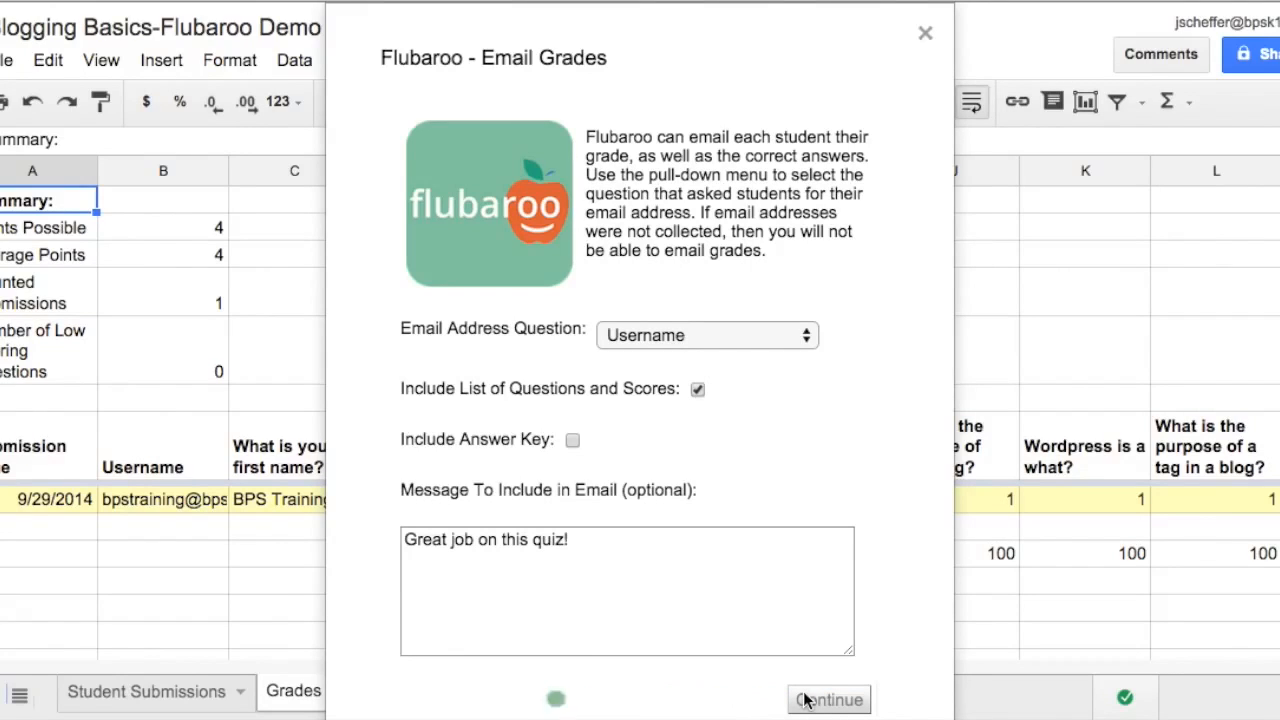
click(829, 699)
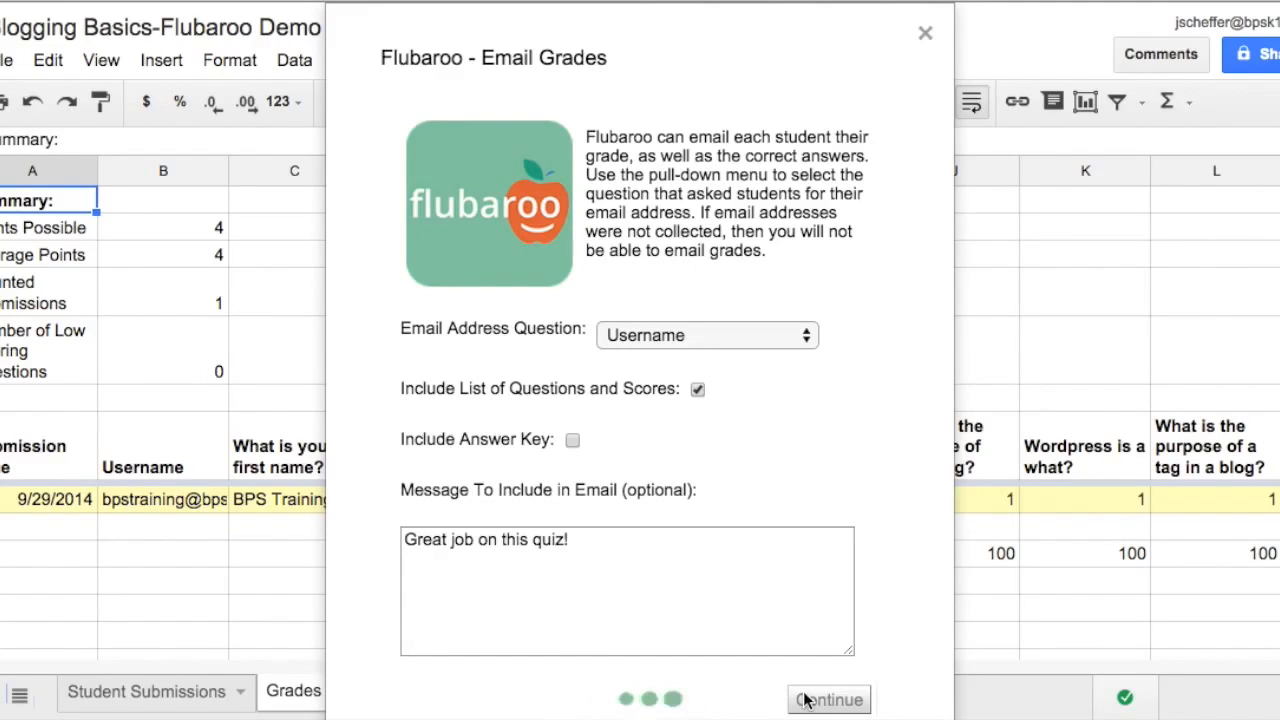
click(829, 699)
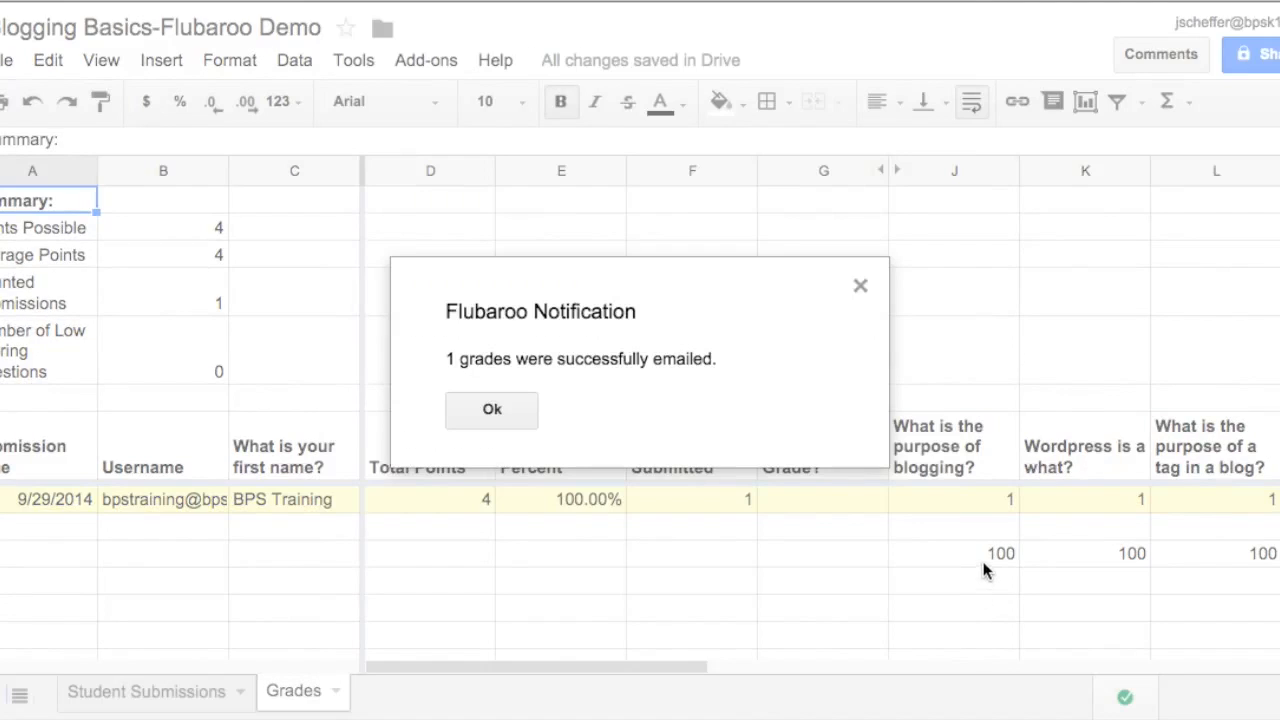
mouse_move(558, 334)
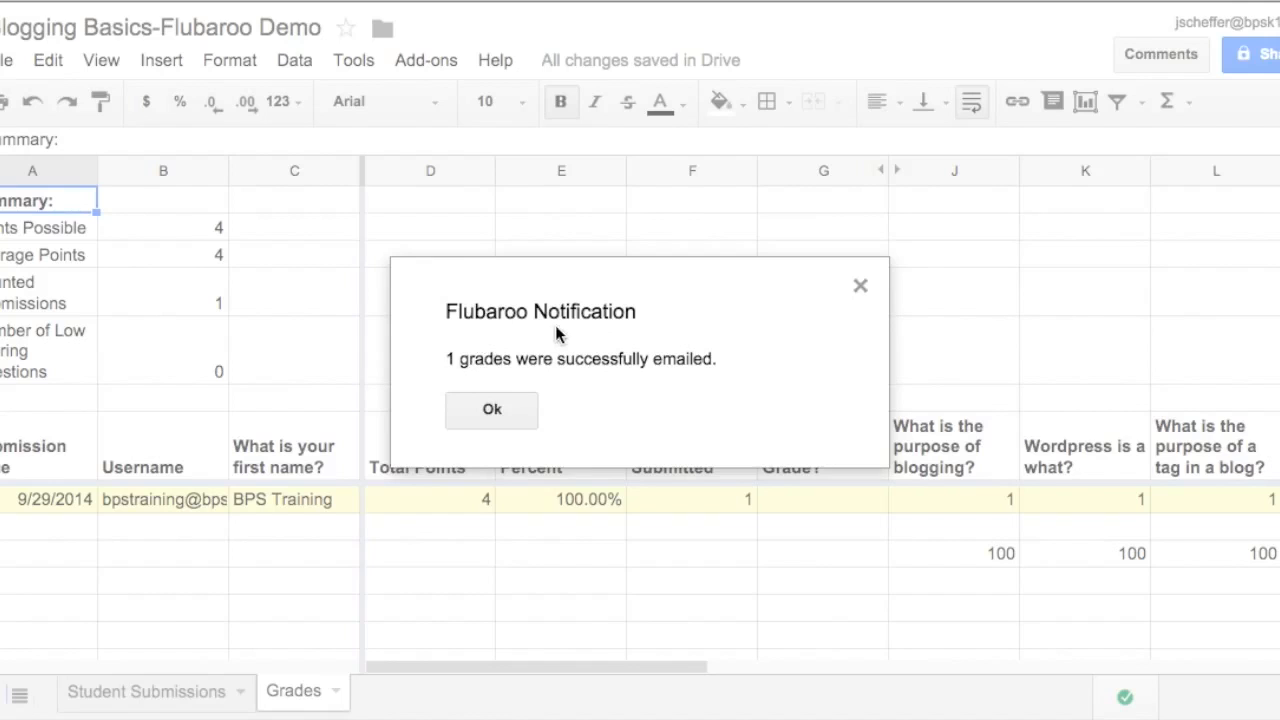
mouse_move(577, 371)
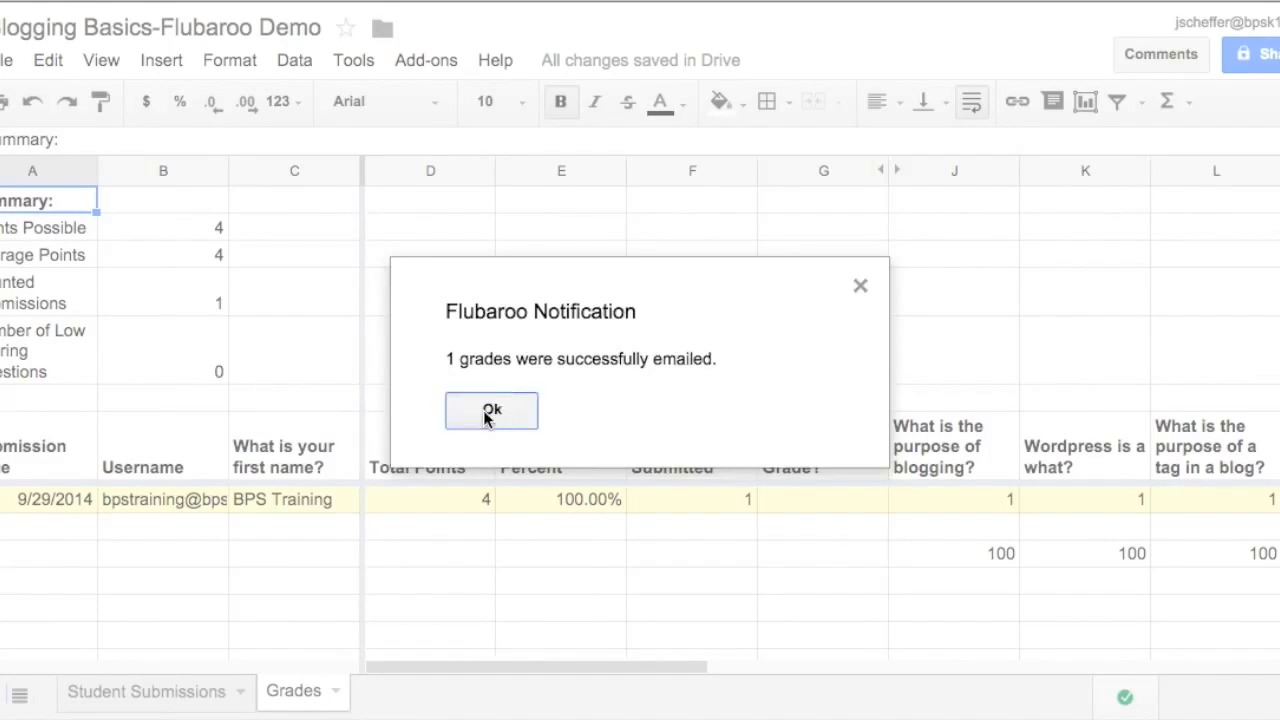
Step: Click Ok on the grades-emailed notification to return to the Grades sheet
click(491, 410)
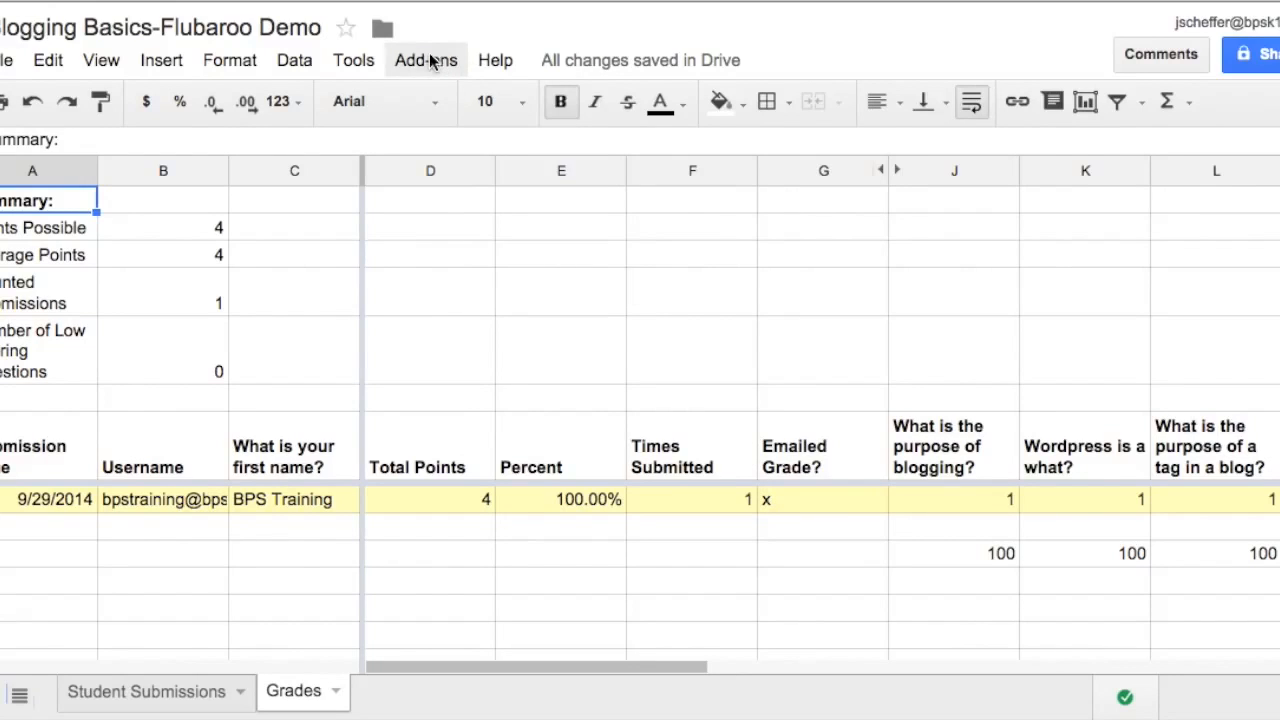
click(425, 60)
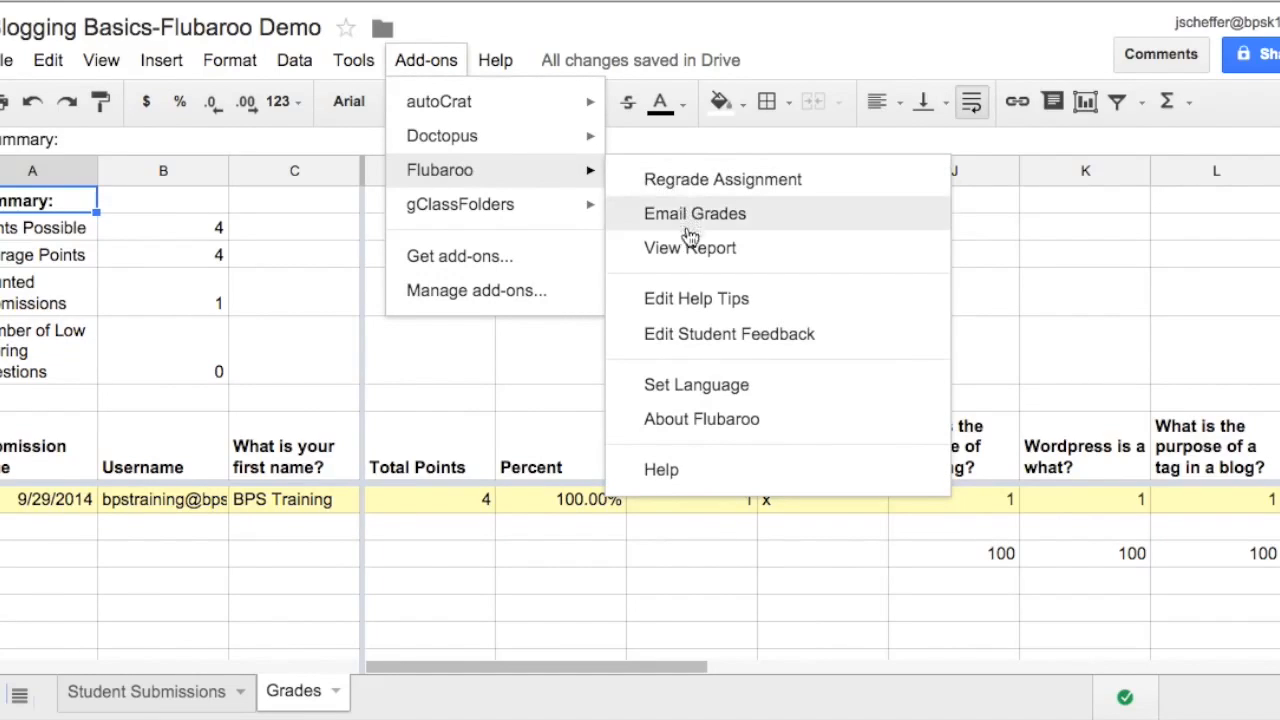
click(694, 213)
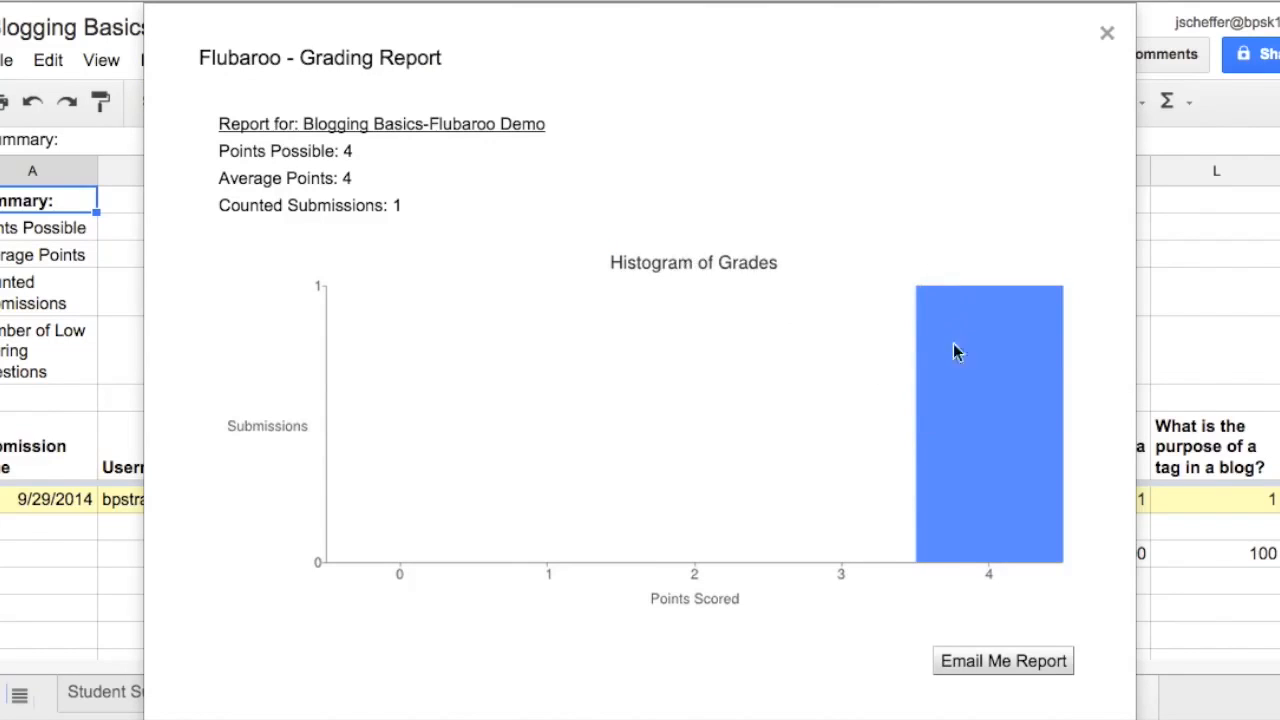
mouse_move(958, 413)
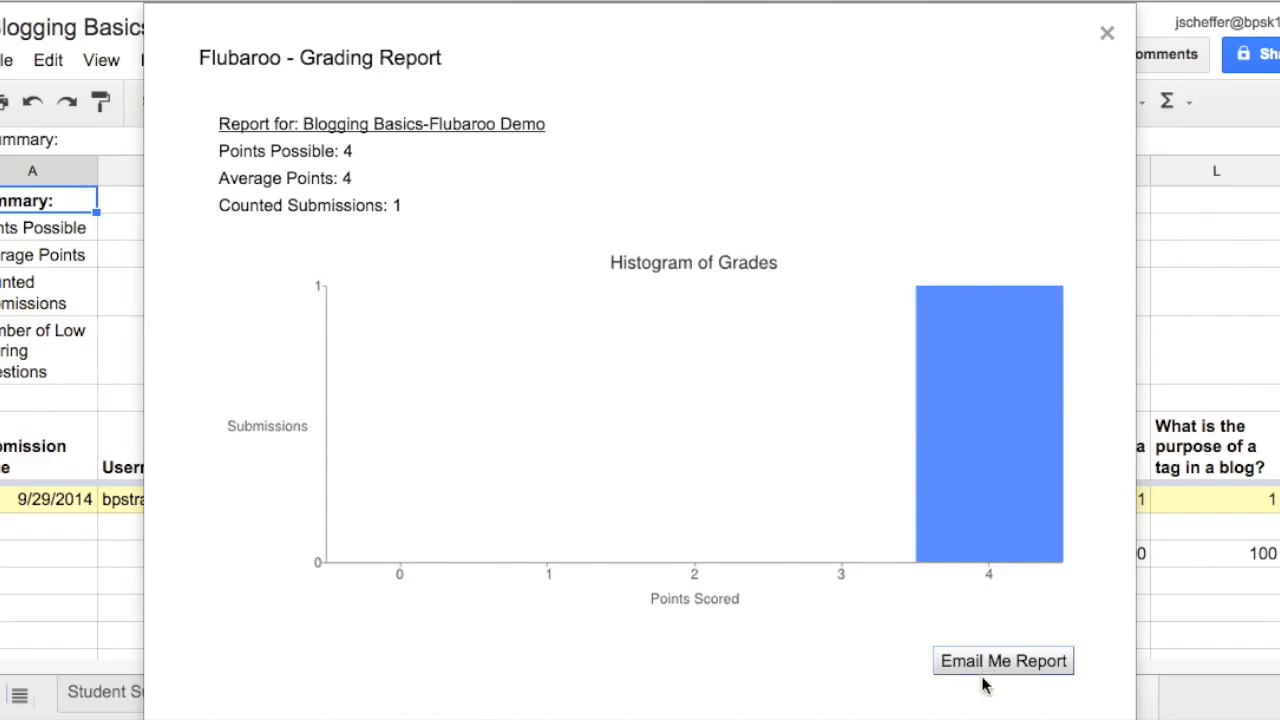
mouse_move(1103, 35)
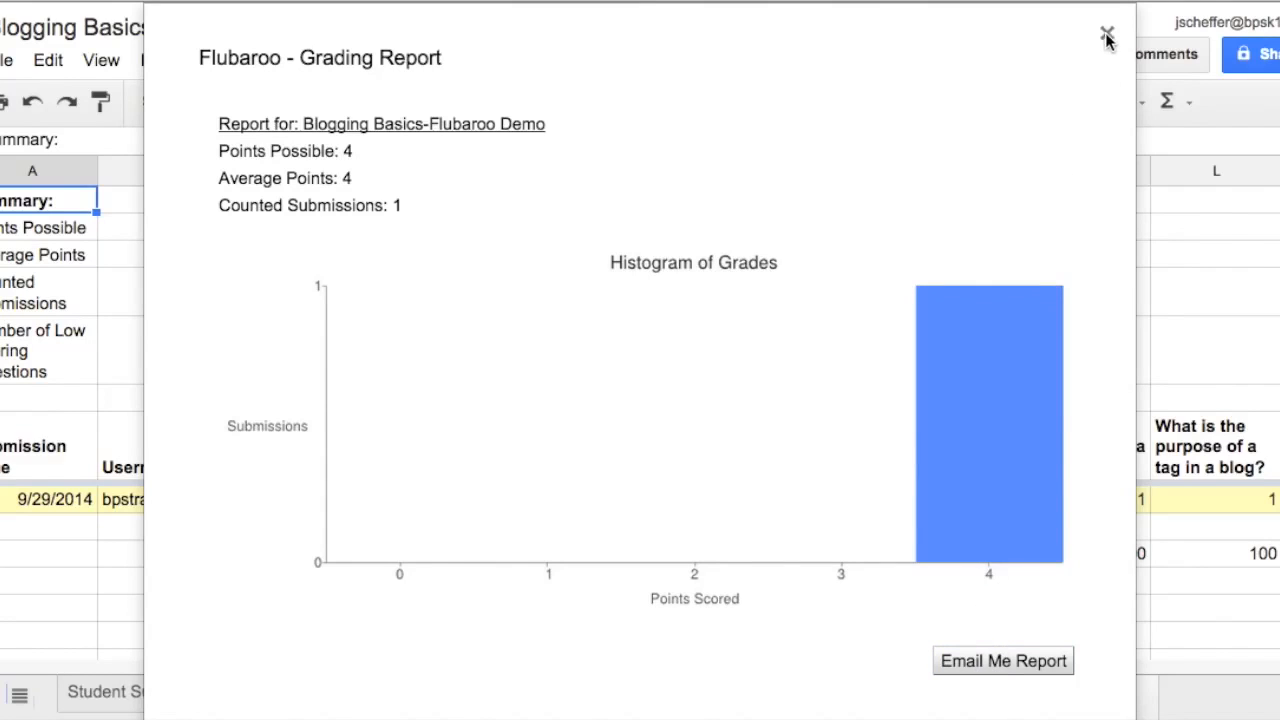
click(1102, 32)
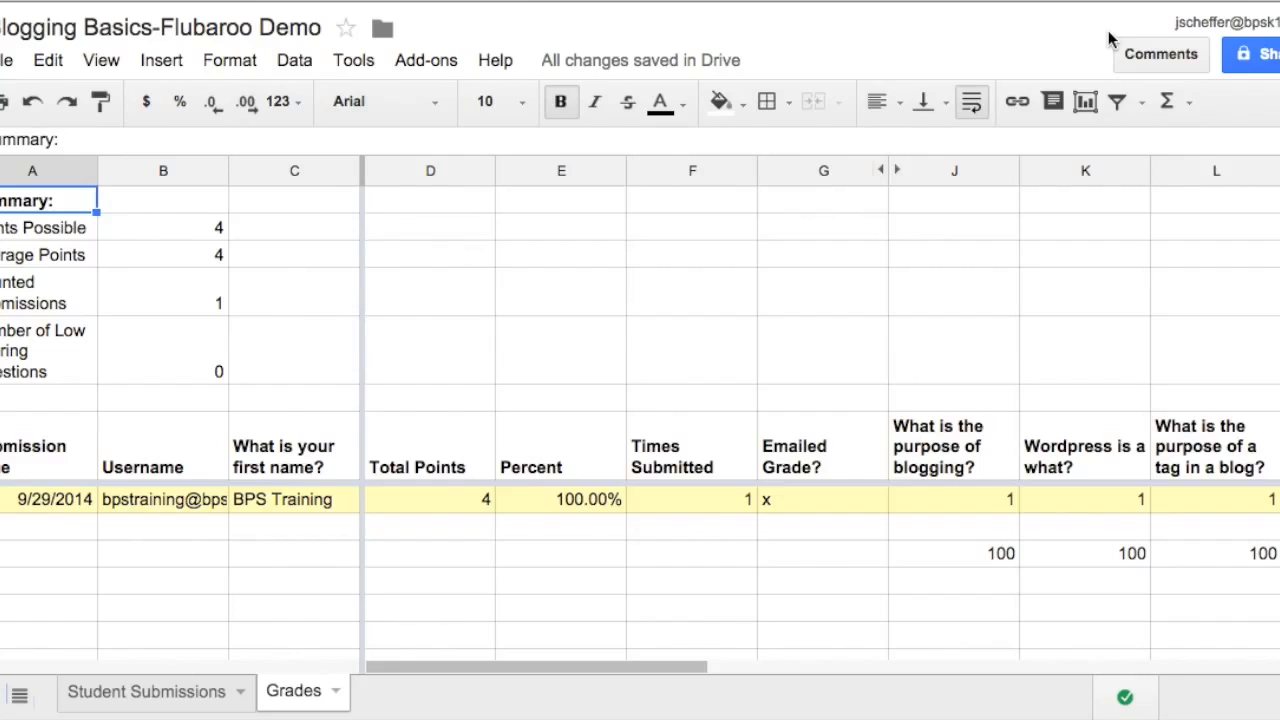